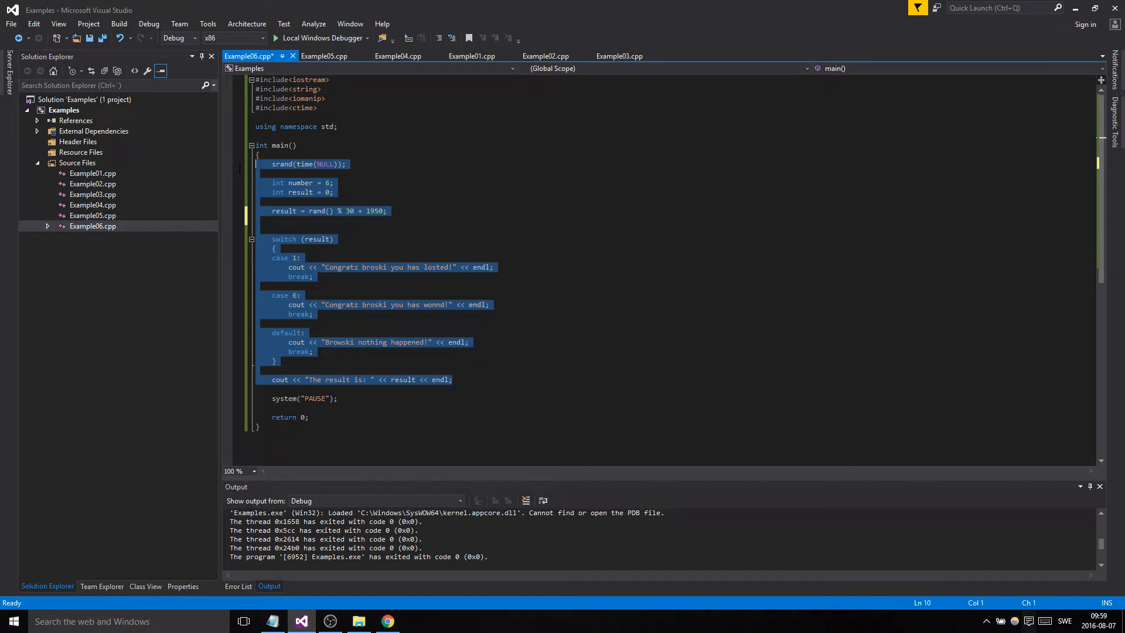
Delete the old dice logic from main, keeping only system("PAUSE") and return
{"action": "key", "text": "Delete"}
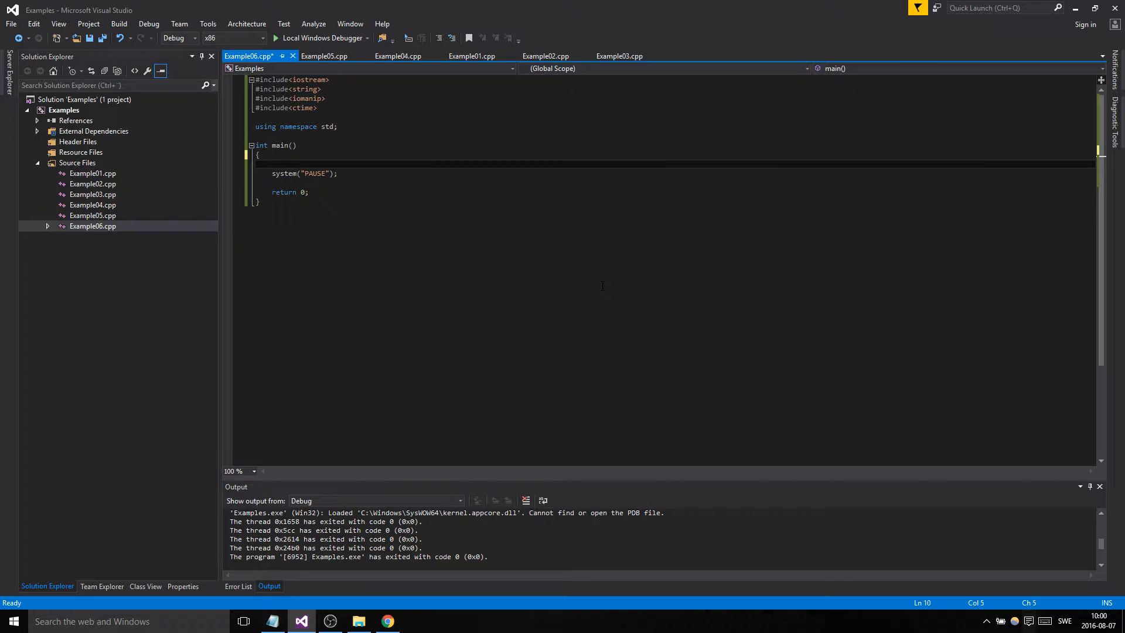
{"action": "left_click", "coordinate": [273, 163]}
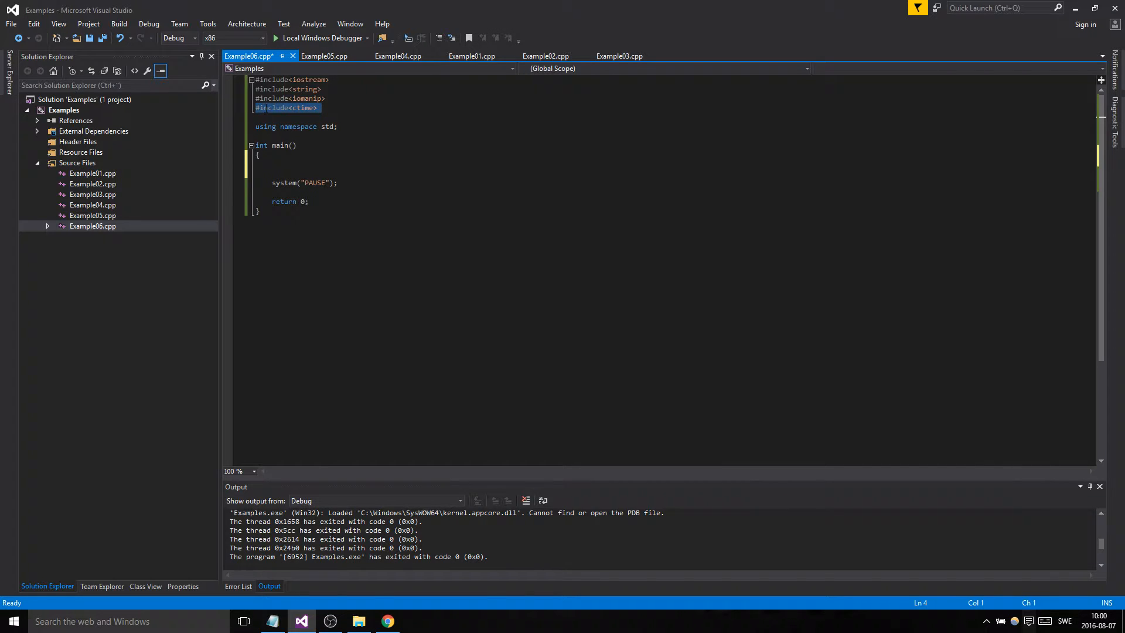
{"action": "left_click", "coordinate": [292, 108]}
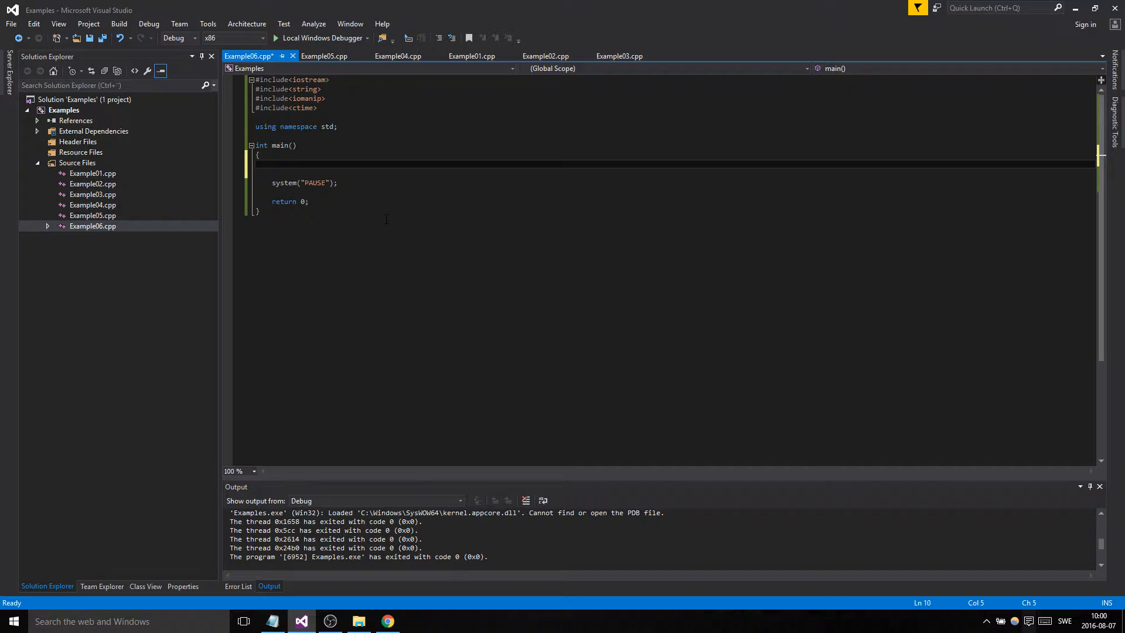
Add srand(time(NULL)); as the first statement of main and highlight it
{"action": "type", "text": "s"}
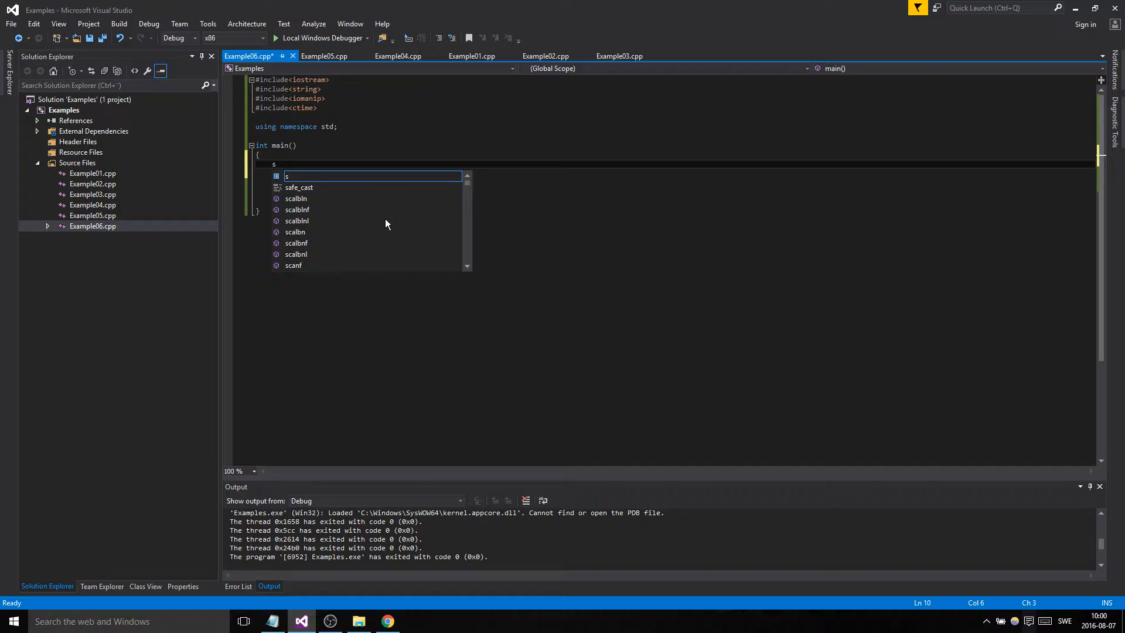
{"action": "type", "text": "rand"}
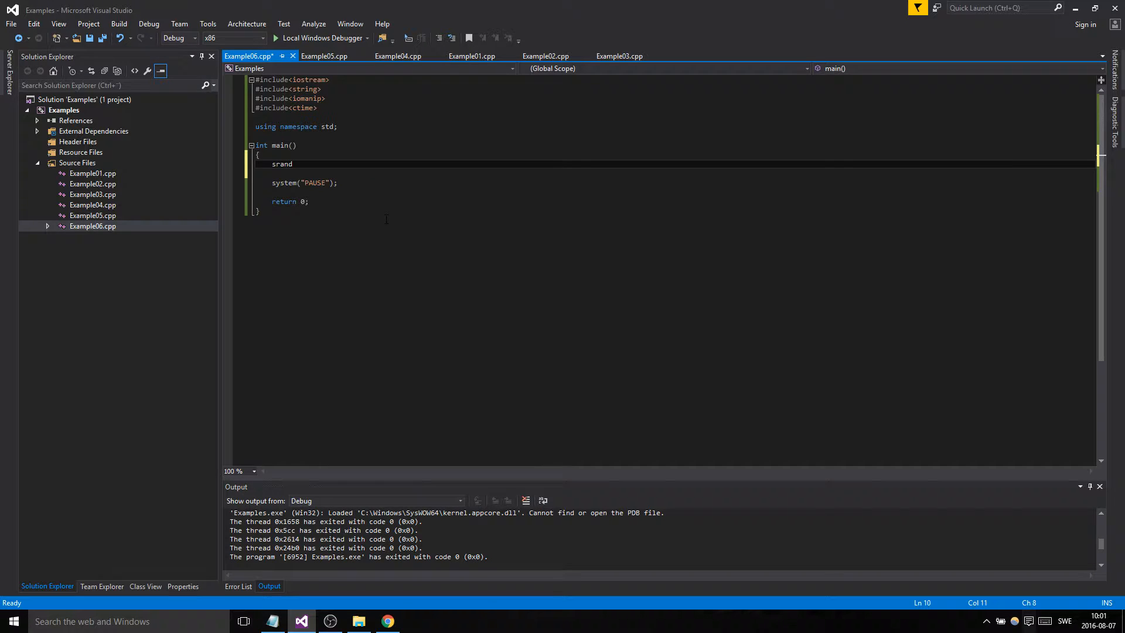
{"action": "type", "text": "()"}
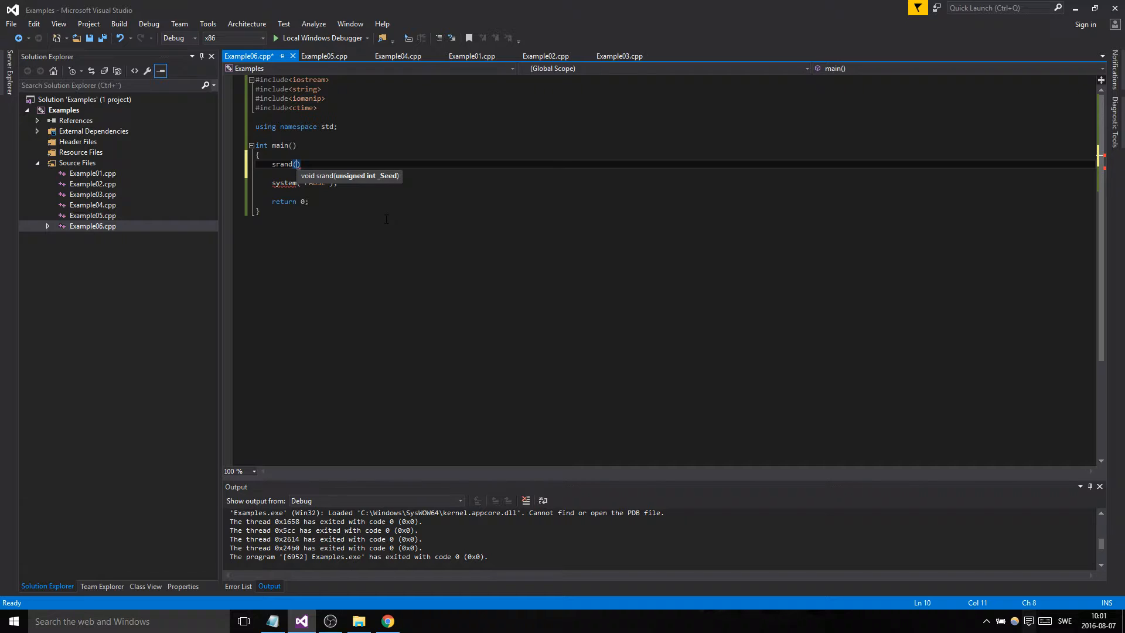
{"action": "type", "text": "time(NULL)"}
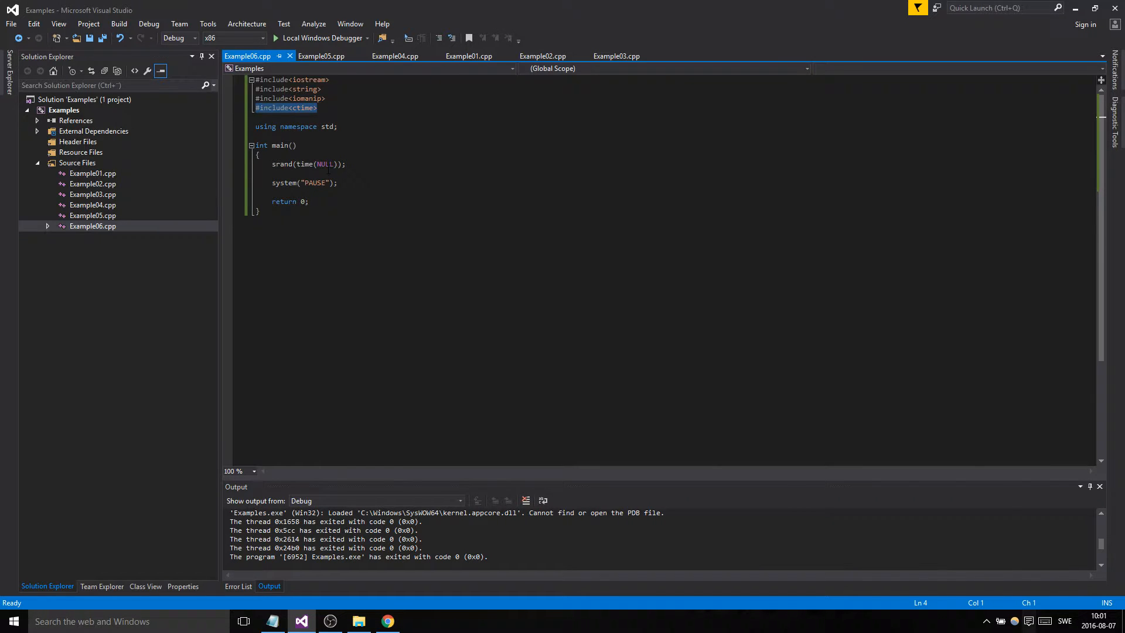
{"action": "double_click", "coordinate": [281, 164]}
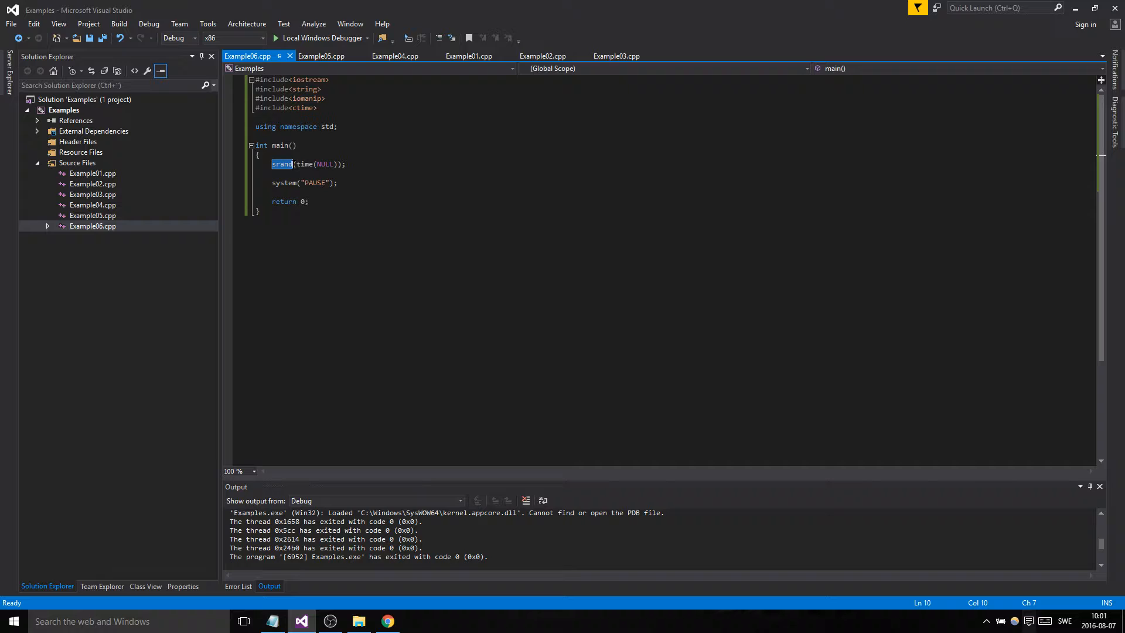
{"action": "key", "text": "enter"}
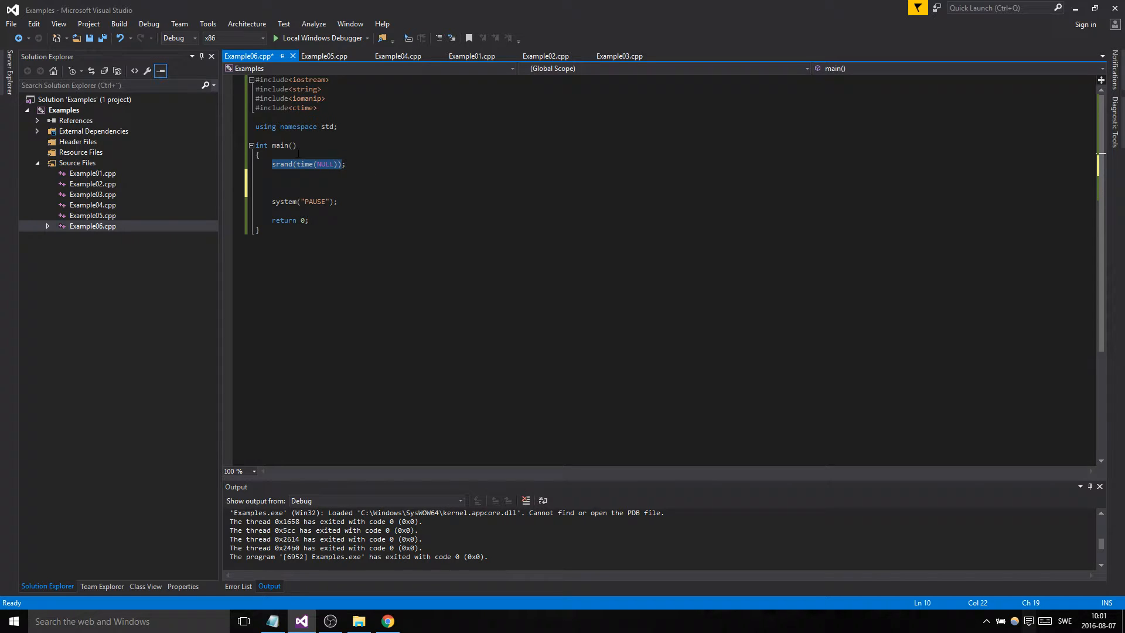
{"action": "left_click", "coordinate": [324, 181]}
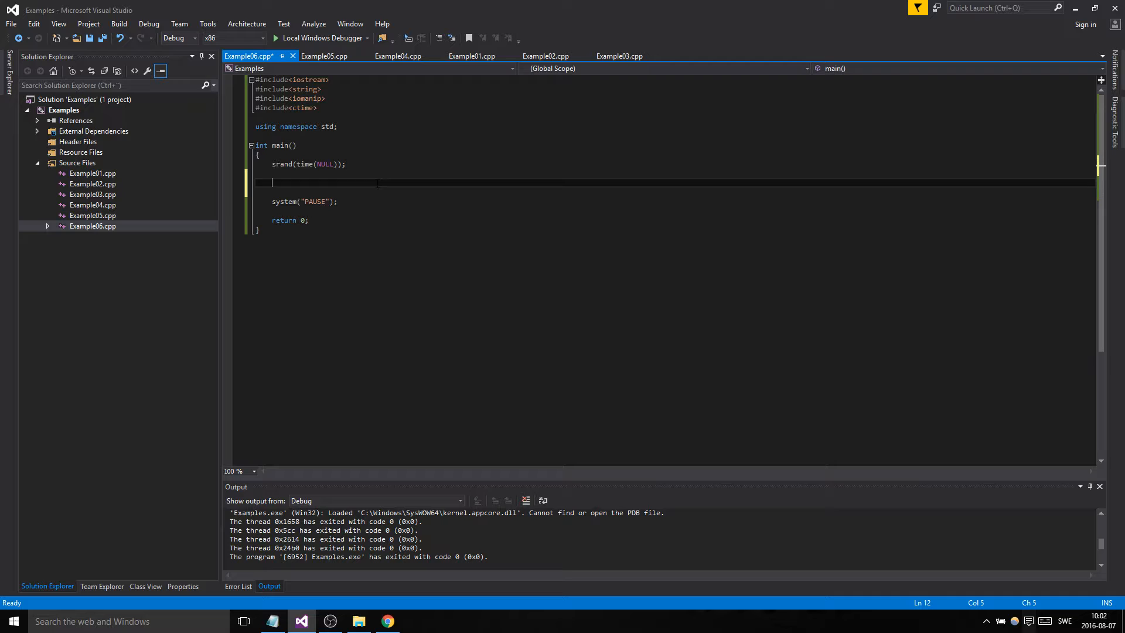
Declare int number = 6 and int result = 0, then assign result = rand() % number;
{"action": "type", "text": "int"}
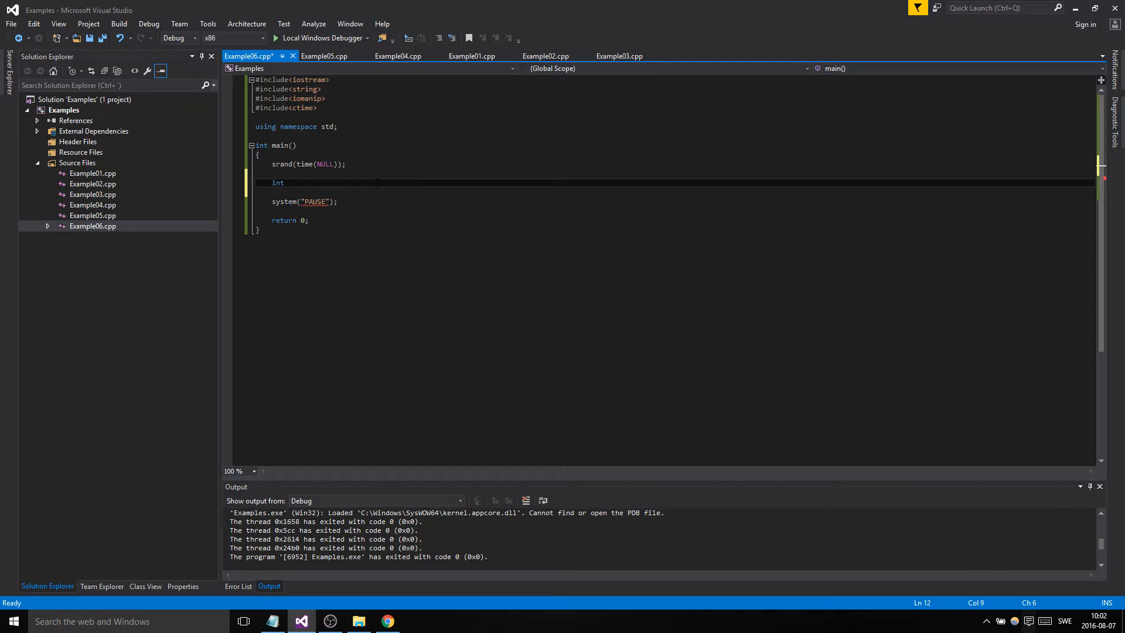
{"action": "type", "text": "numb"}
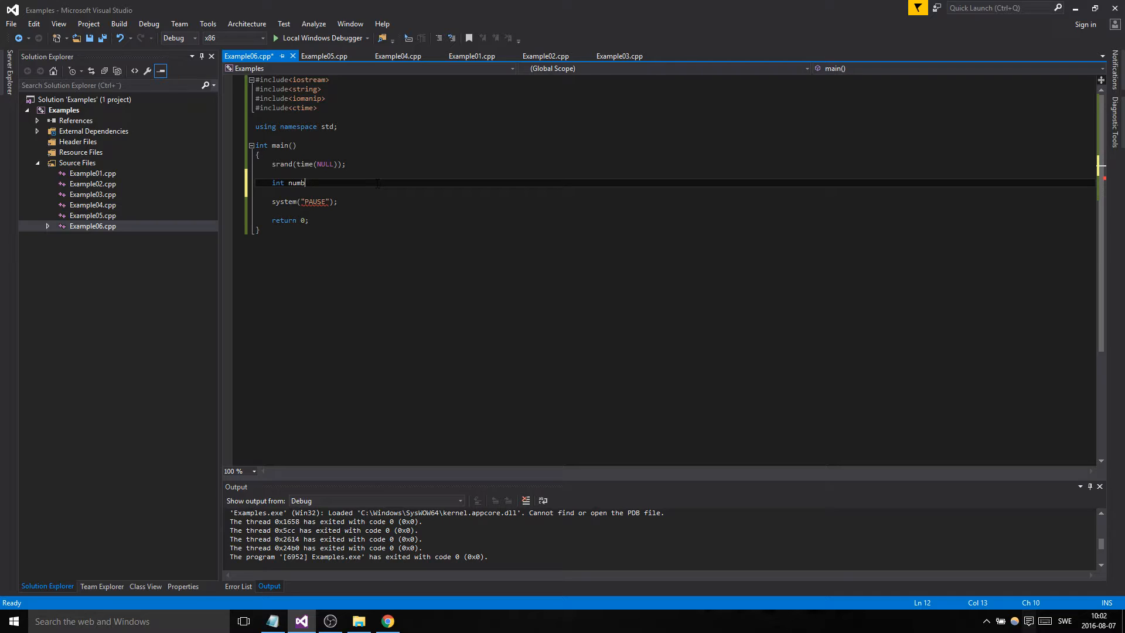
{"action": "type", "text": "er = 6;"}
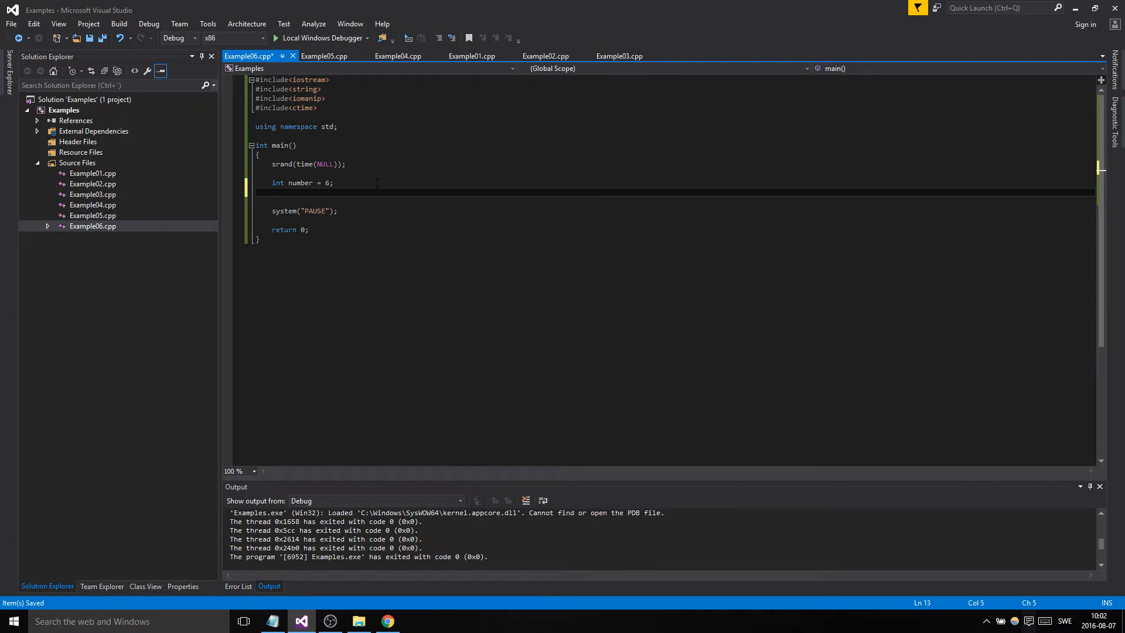
{"action": "type", "text": "int result = 0;"}
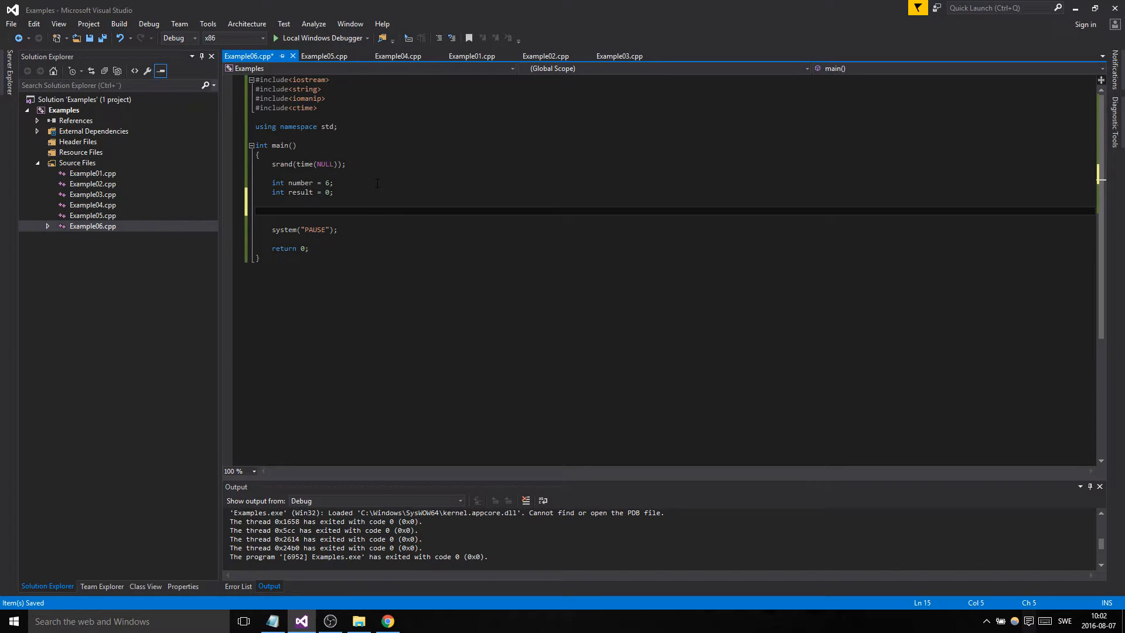
{"action": "type", "text": "result ="}
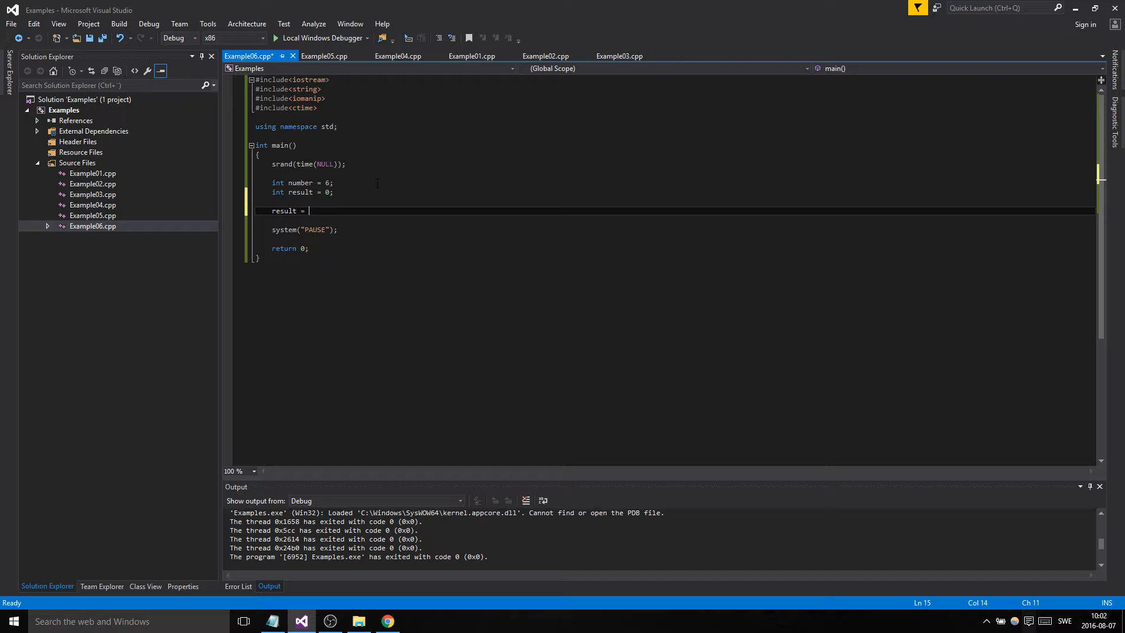
{"action": "type", "text": "r"}
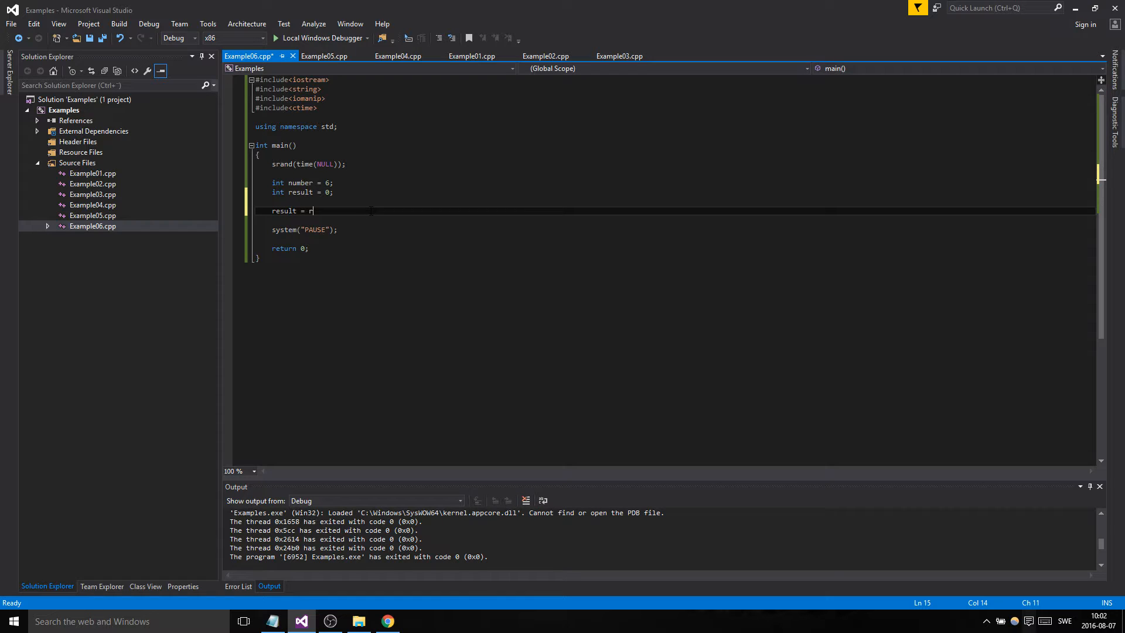
{"action": "type", "text": "and() %"}
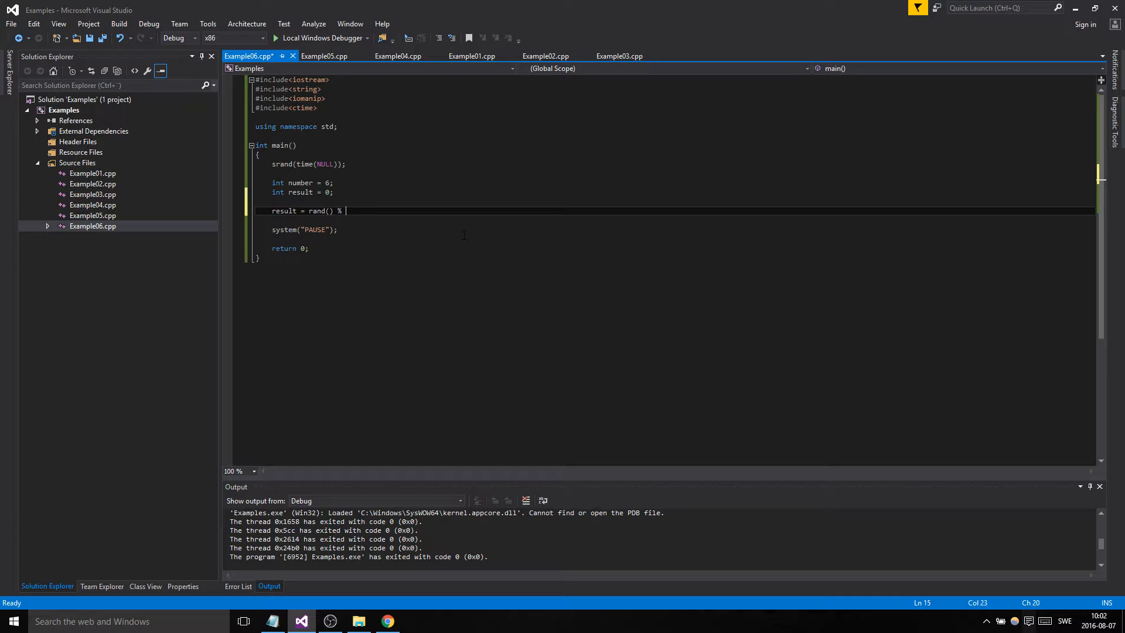
{"action": "double_click", "coordinate": [316, 210]}
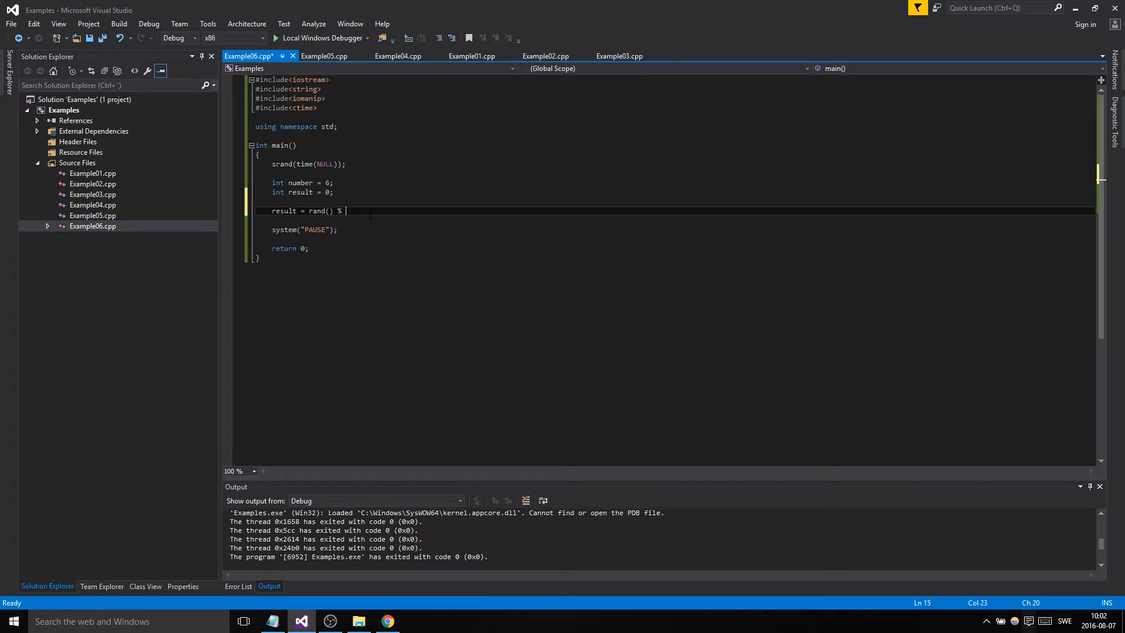
{"action": "type", "text": "number;"}
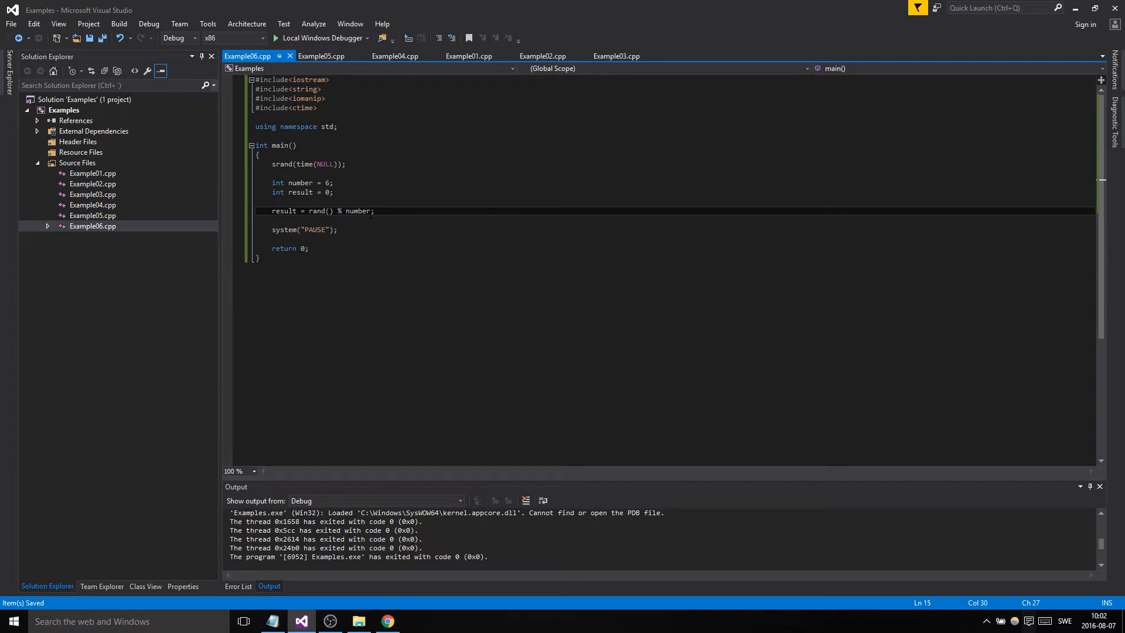
{"action": "type", "text": "6"}
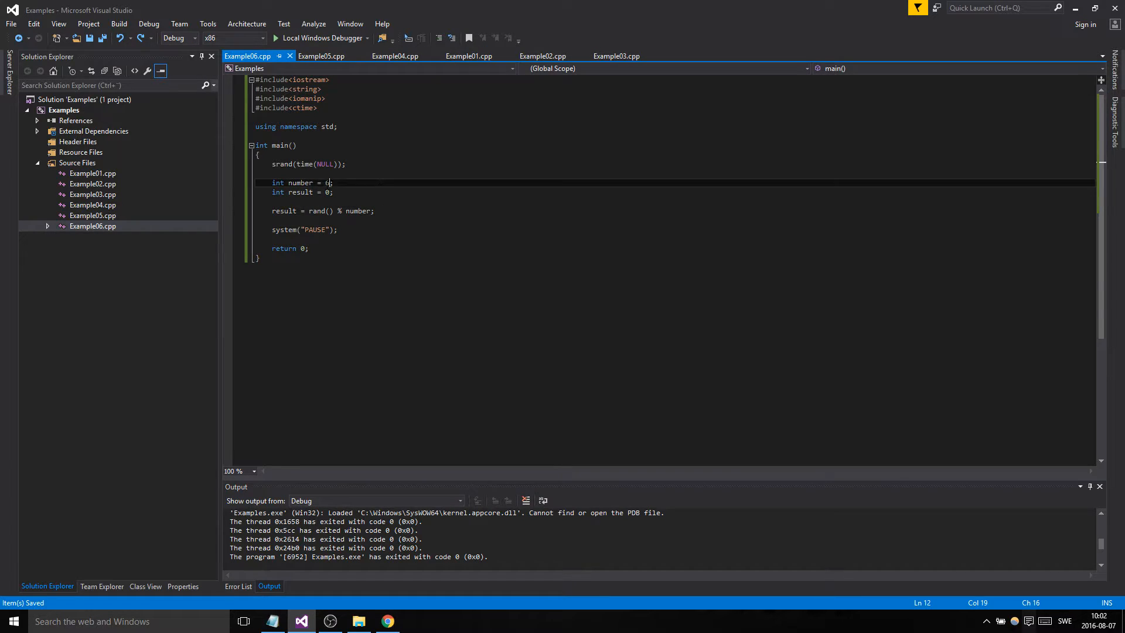
Extend the formula to result = rand() % number + 1; so it yields 1 through number
{"action": "double_click", "coordinate": [359, 209]}
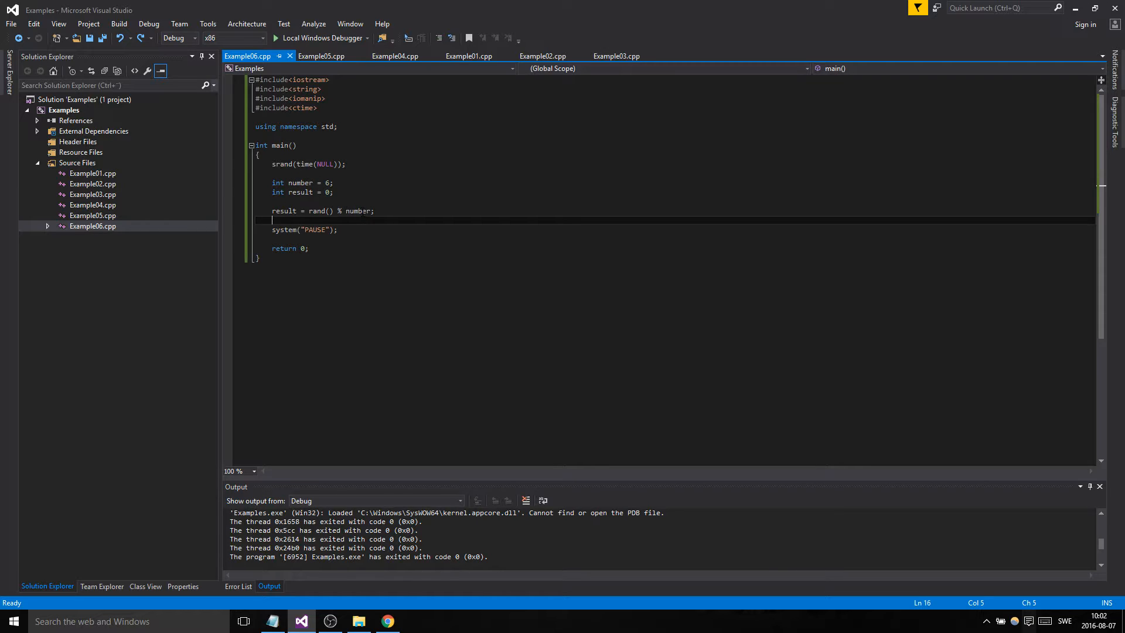
{"action": "mouse_move", "coordinate": [354, 209]}
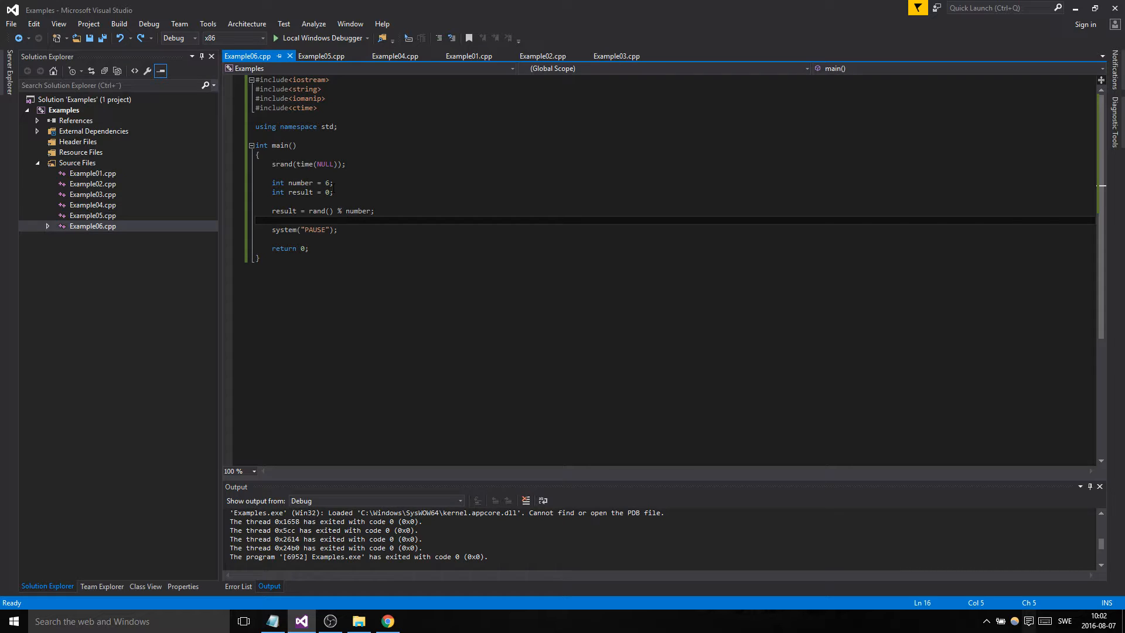
{"action": "double_click", "coordinate": [358, 210]}
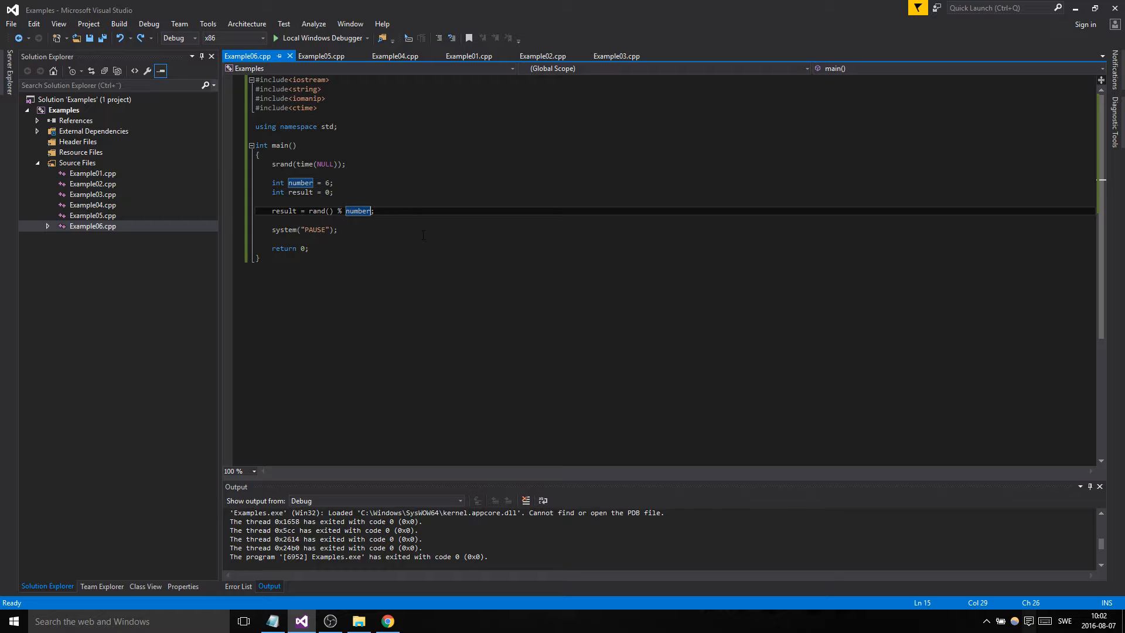
{"action": "mouse_move", "coordinate": [448, 232]}
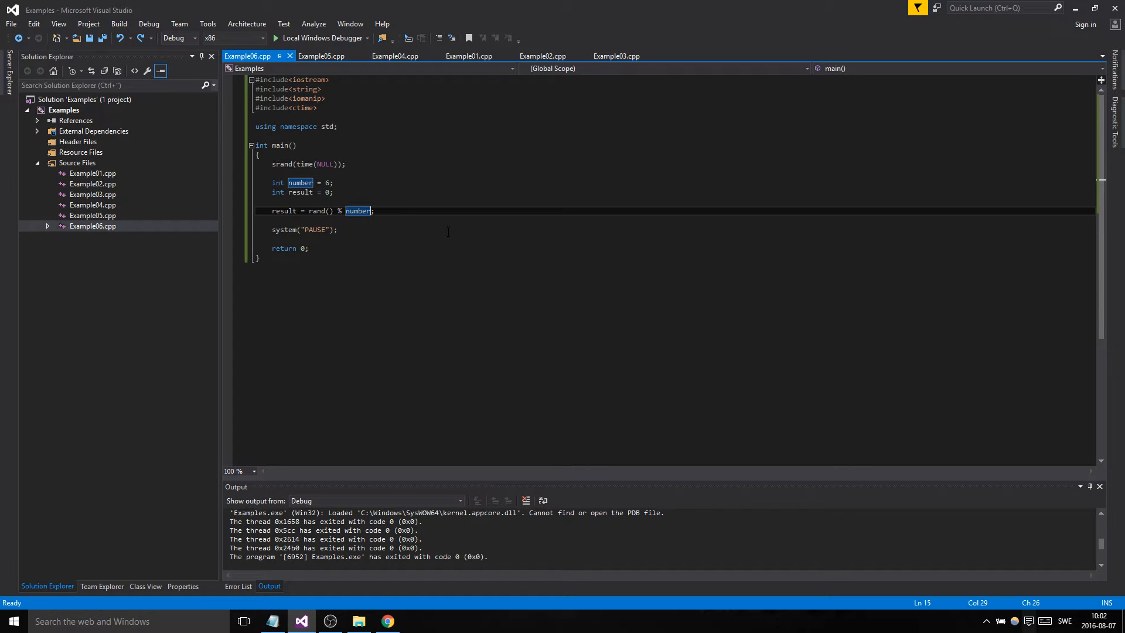
{"action": "type", "text": "+ 1"}
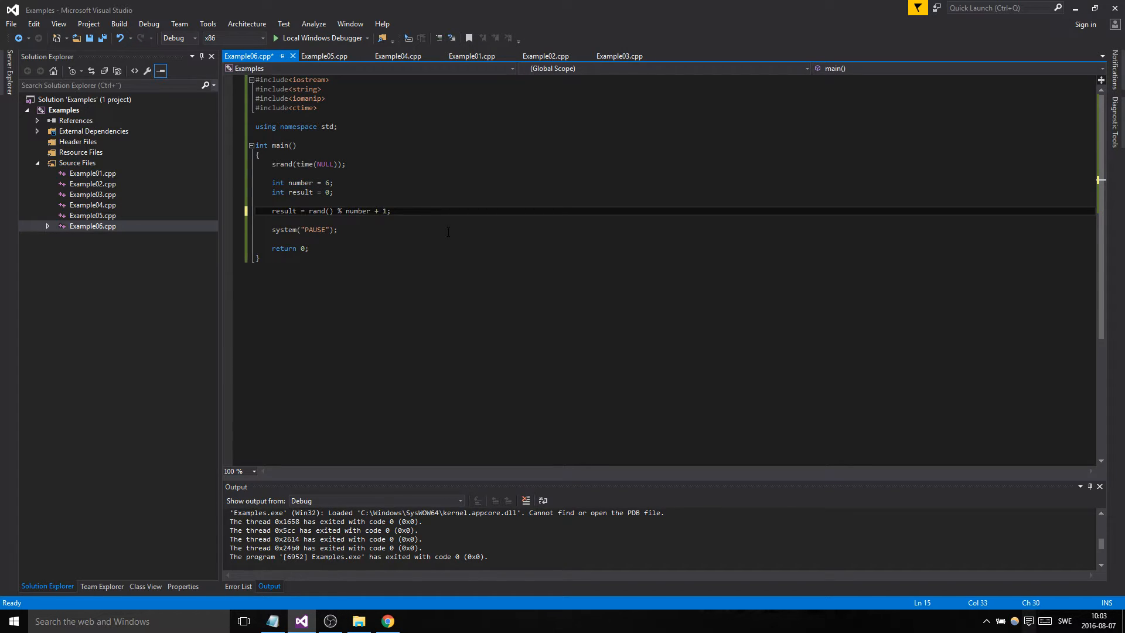
{"action": "double_click", "coordinate": [358, 210]}
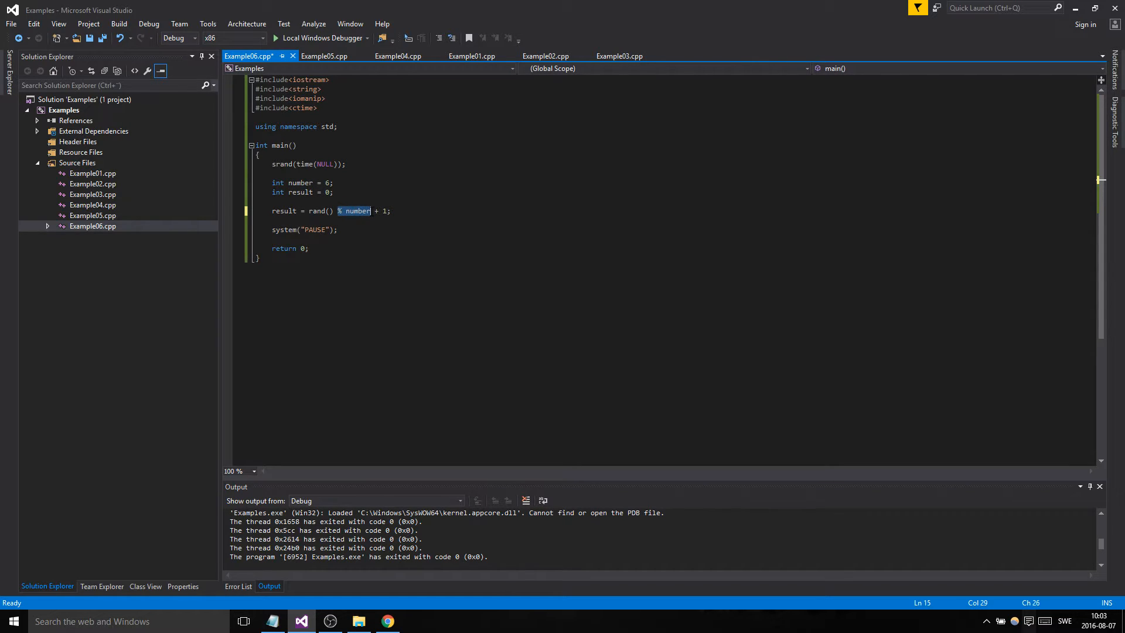
{"action": "left_click", "coordinate": [392, 210]}
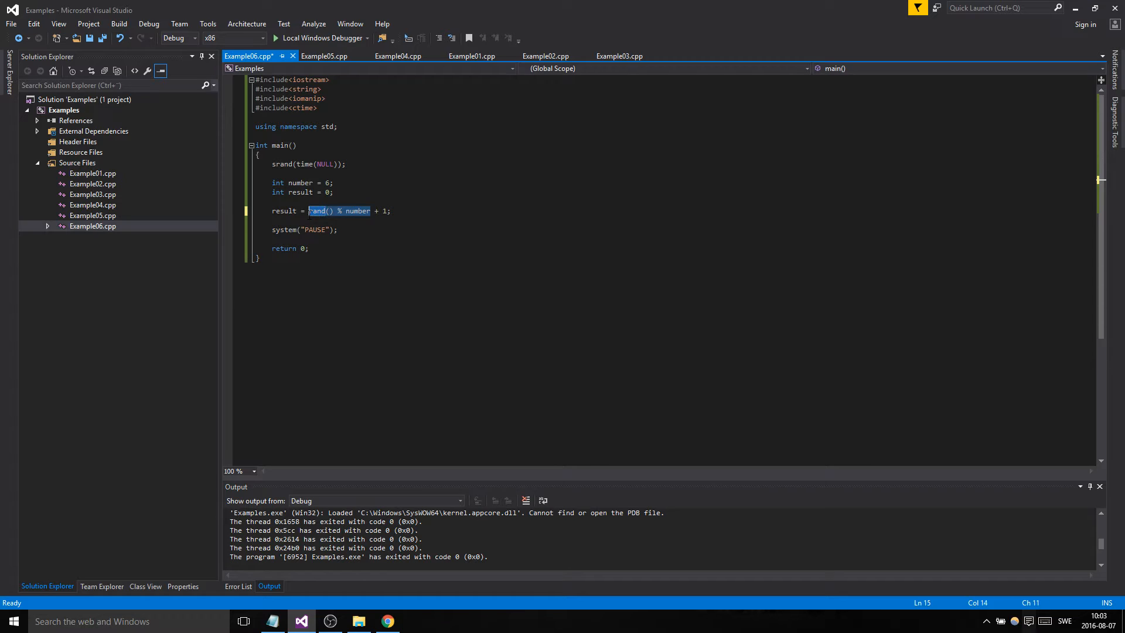
{"action": "left_click", "coordinate": [273, 219]}
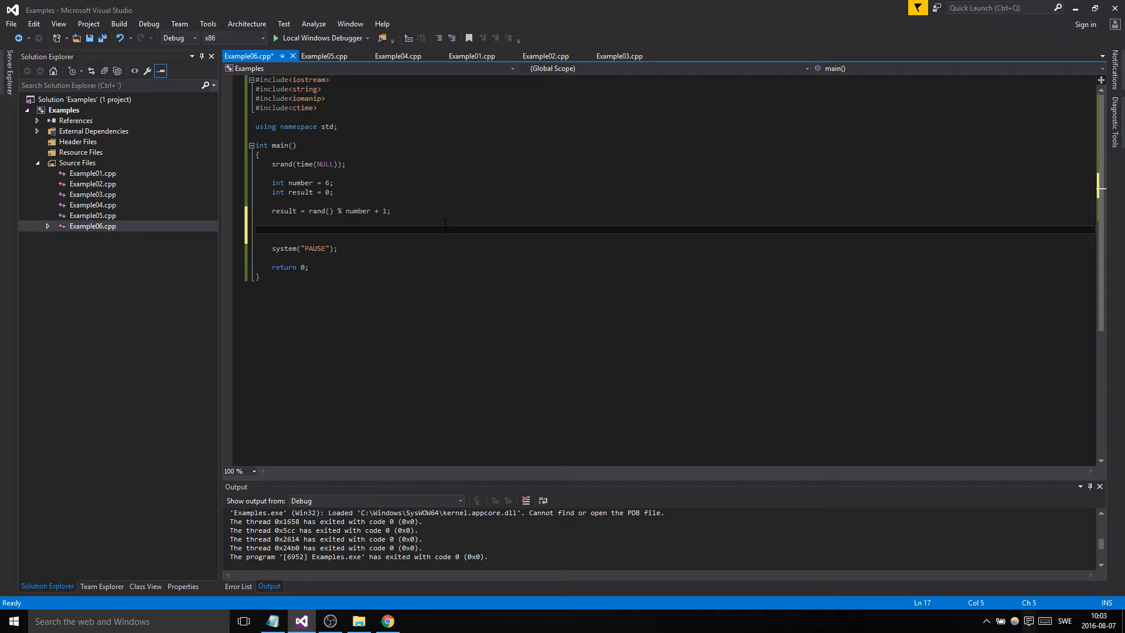
Write a switch block with case 1, case 6 and default branches, each ending in break
{"action": "type", "text": "w"}
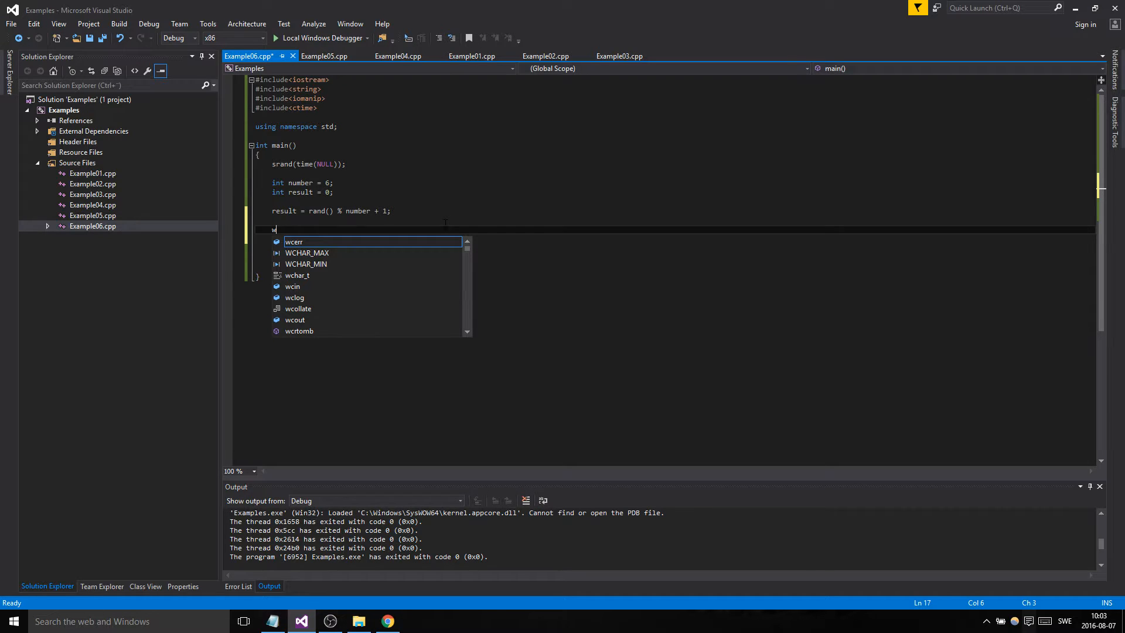
{"action": "type", "text": "switch(number"}
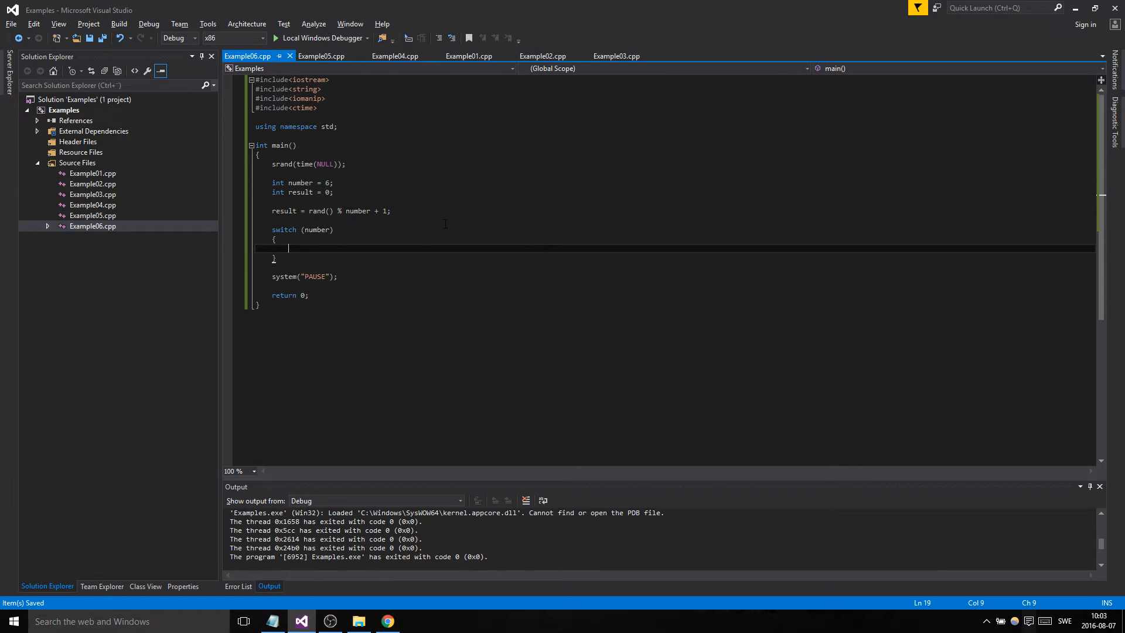
{"action": "type", "text": "case 1:"}
{"action": "type", "text": "case 6"}
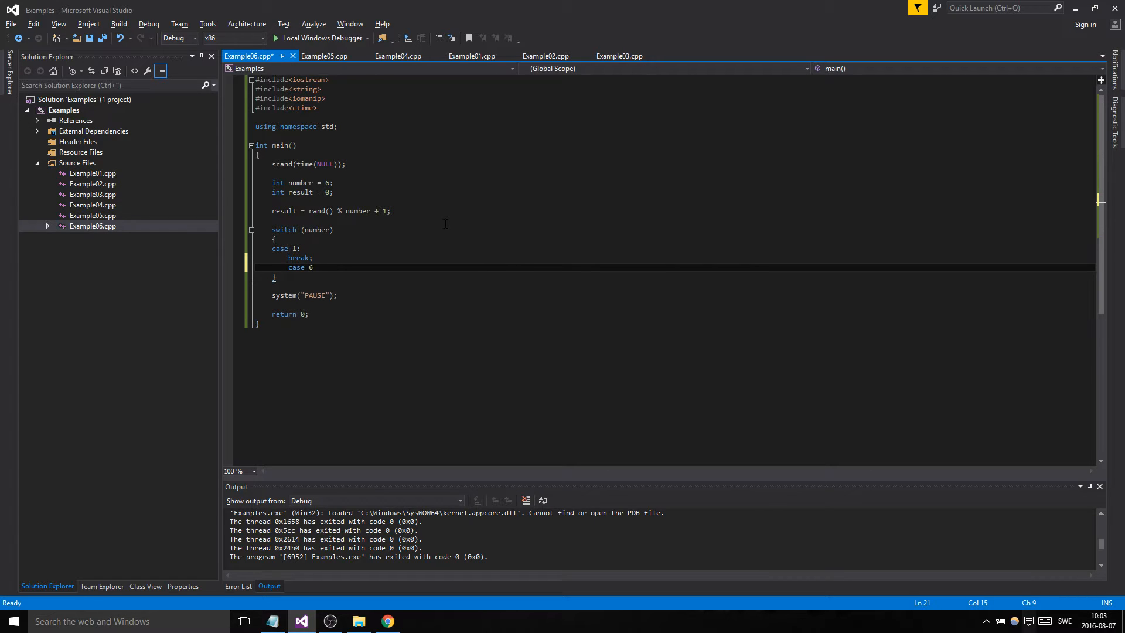
{"action": "type", "text": "break;"}
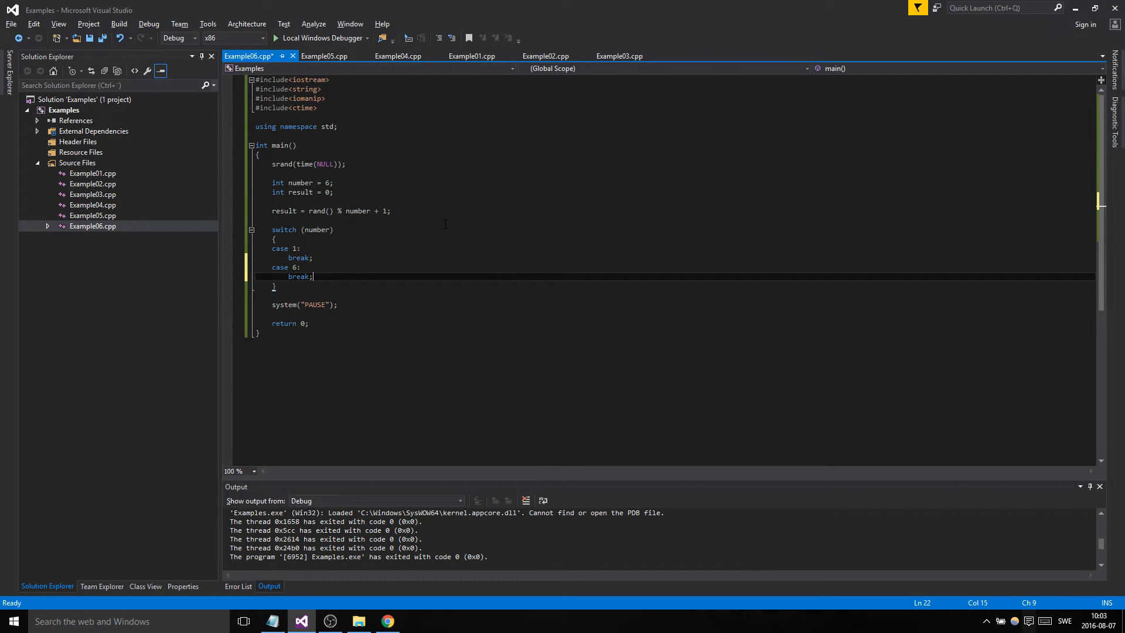
{"action": "type", "text": "default:"}
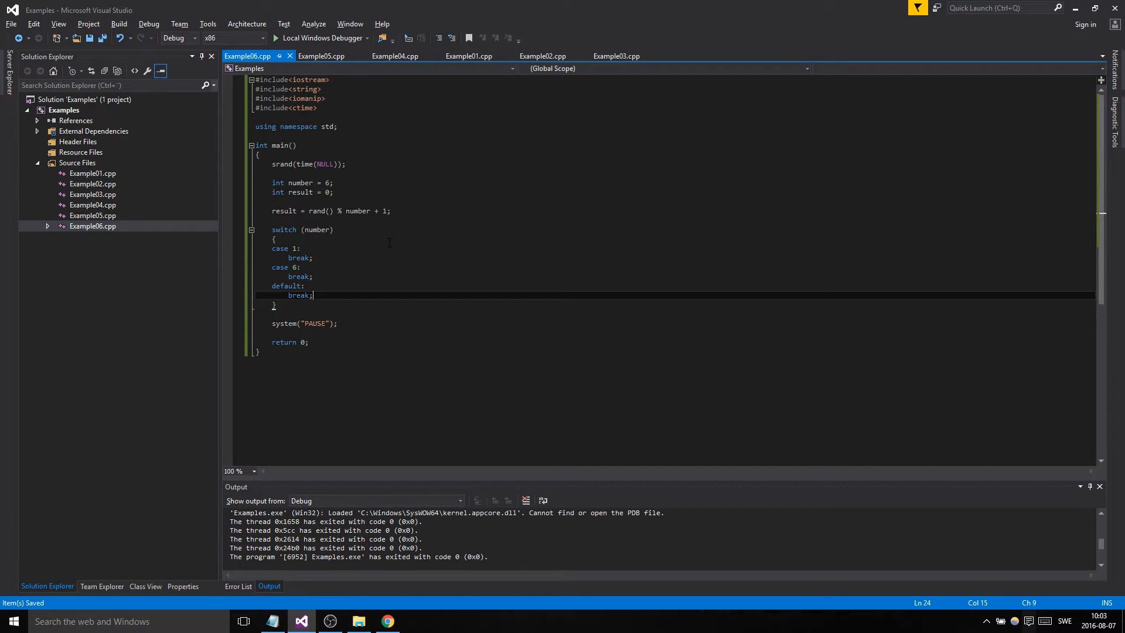
{"action": "left_click", "coordinate": [287, 248]}
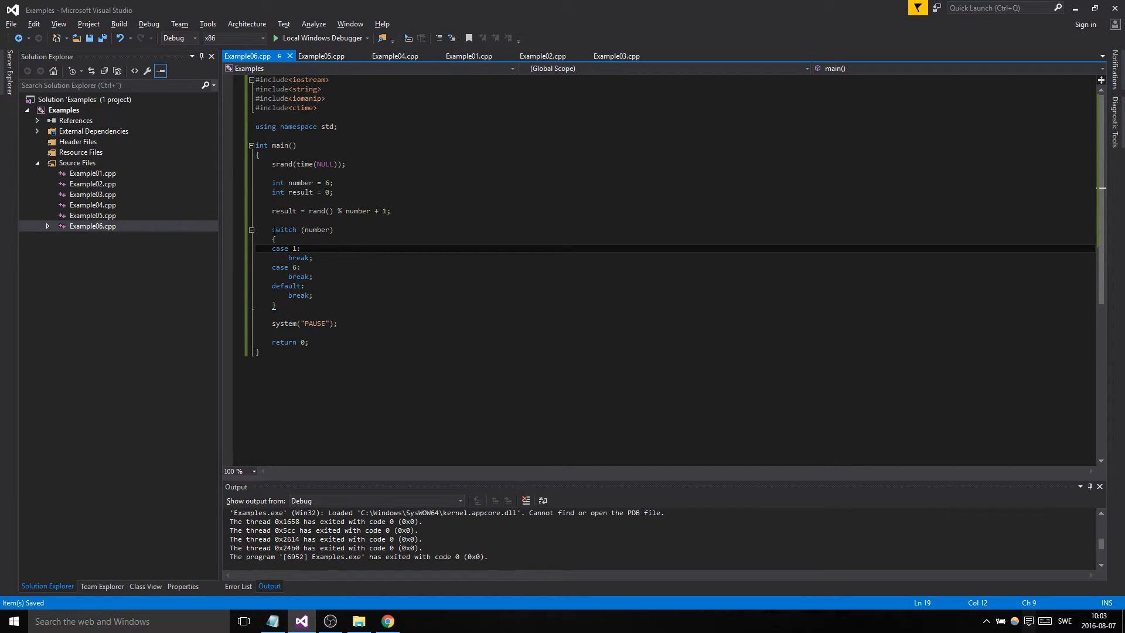
Change the switch condition from number to result
{"action": "double_click", "coordinate": [316, 230]}
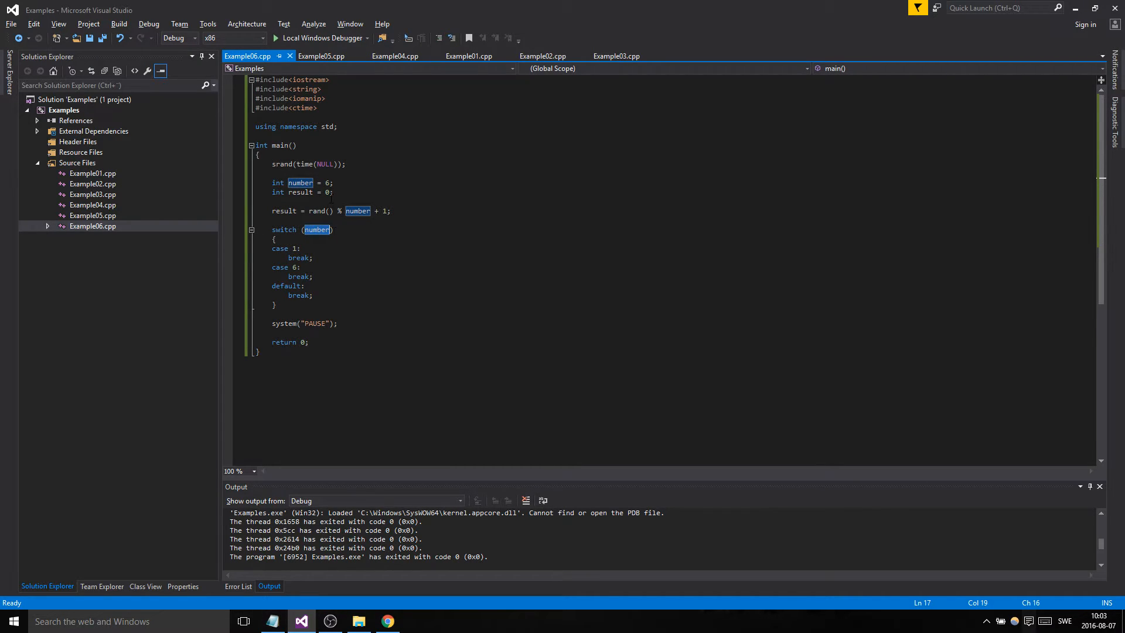
{"action": "type", "text": "result"}
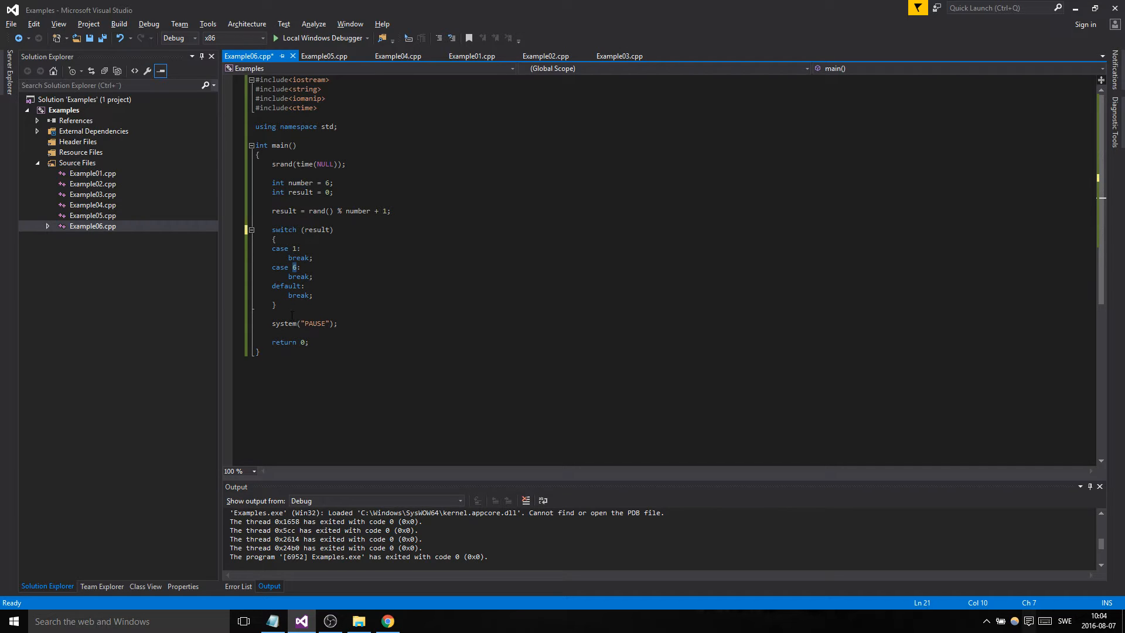
{"action": "left_click", "coordinate": [296, 267]}
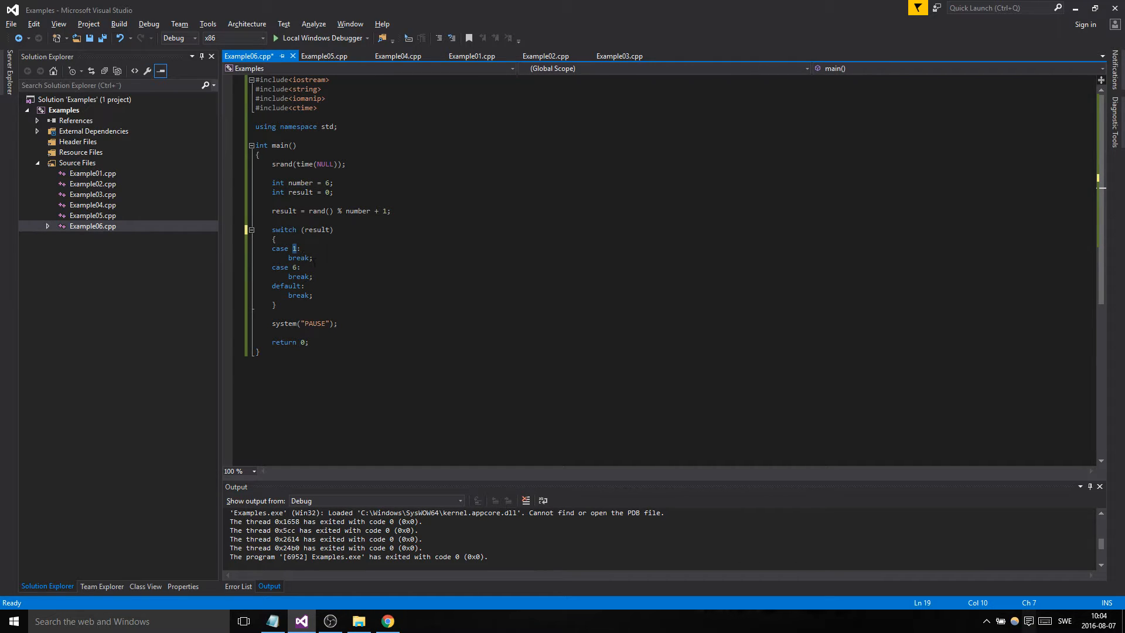
Print "Browski you haz losted!" in case 1 and a 'winned' message in case 6
{"action": "type", "text": "cout << \"E"}
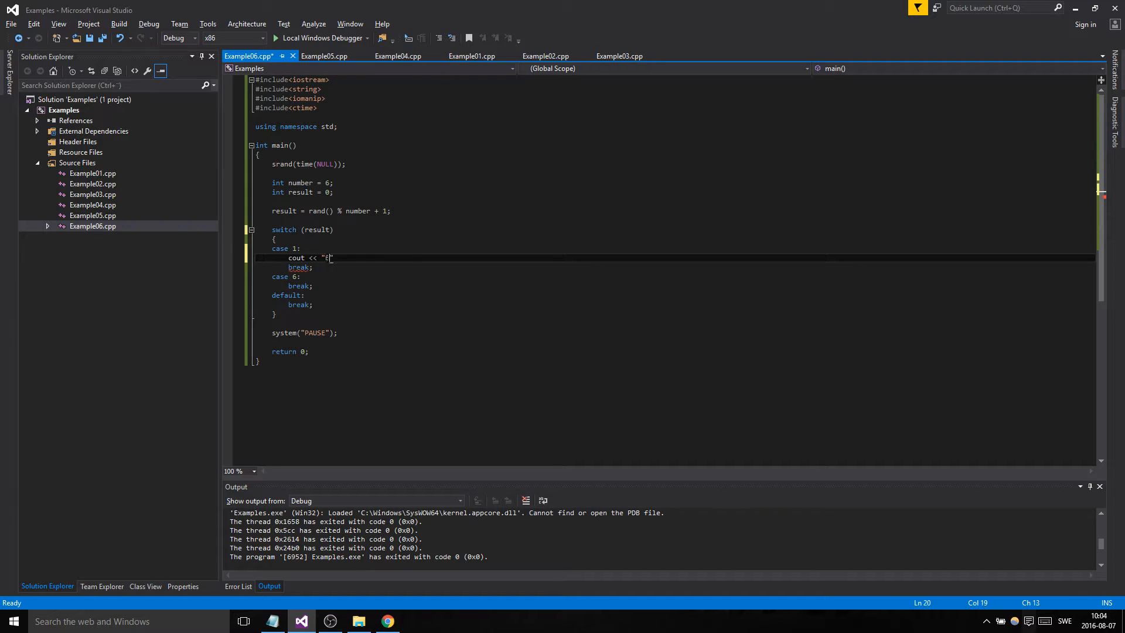
{"action": "type", "text": "rowski you has"}
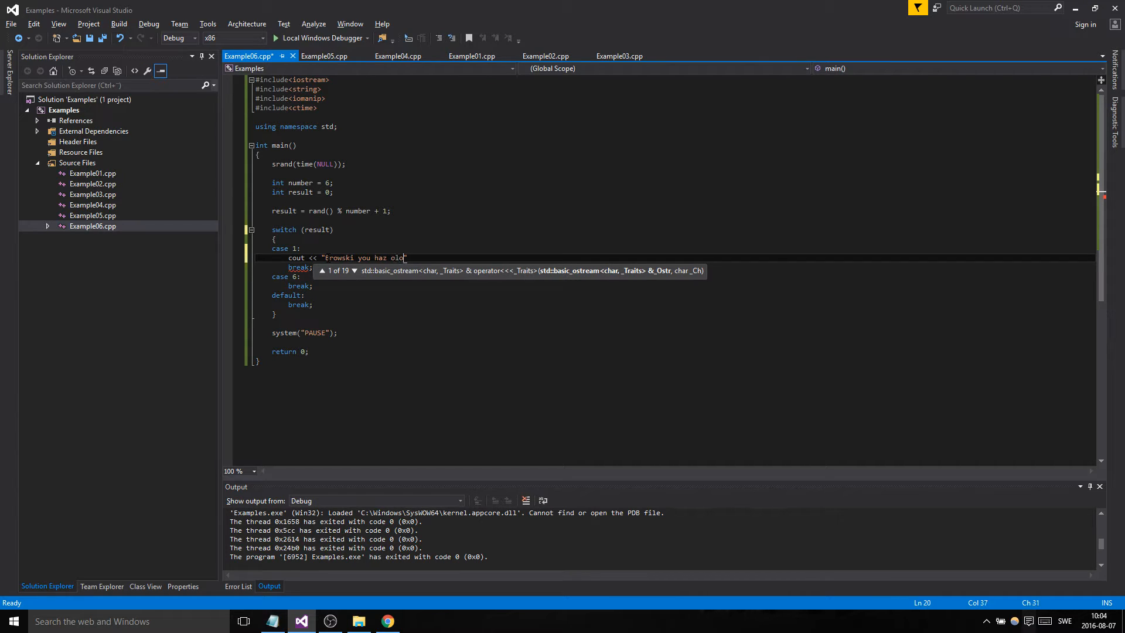
{"action": "type", "text": "losted!"}
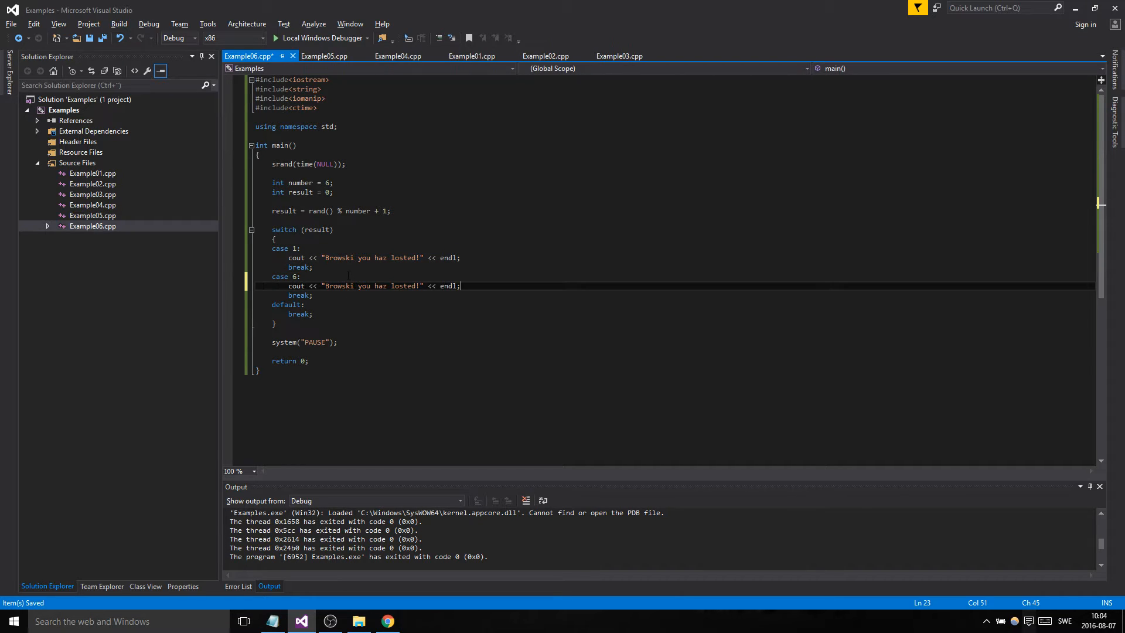
{"action": "type", "text": "winned"}
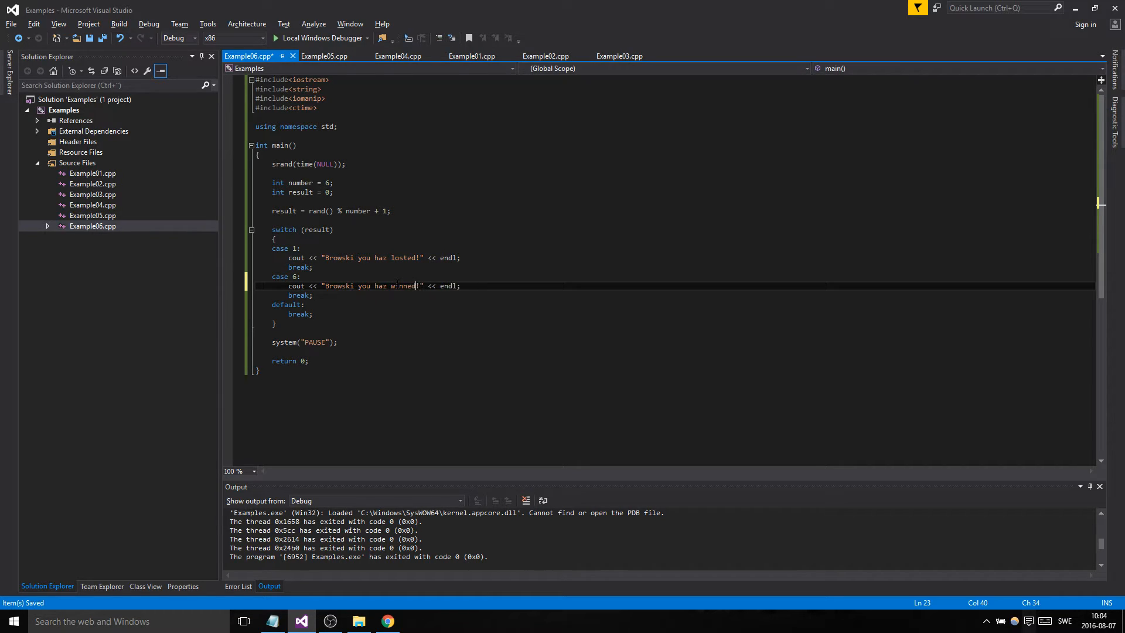
{"action": "type", "text": "cout << \"Browski you haz losted!\" << endl;"}
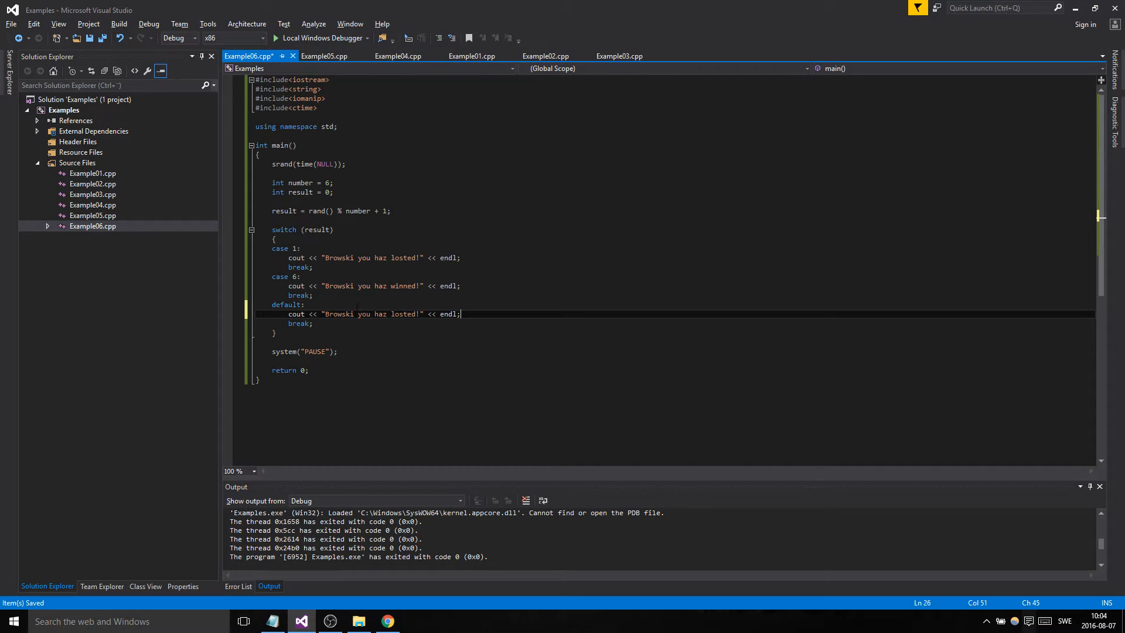
Reword the default branch message to 'what you doin?!'
{"action": "double_click", "coordinate": [403, 314]}
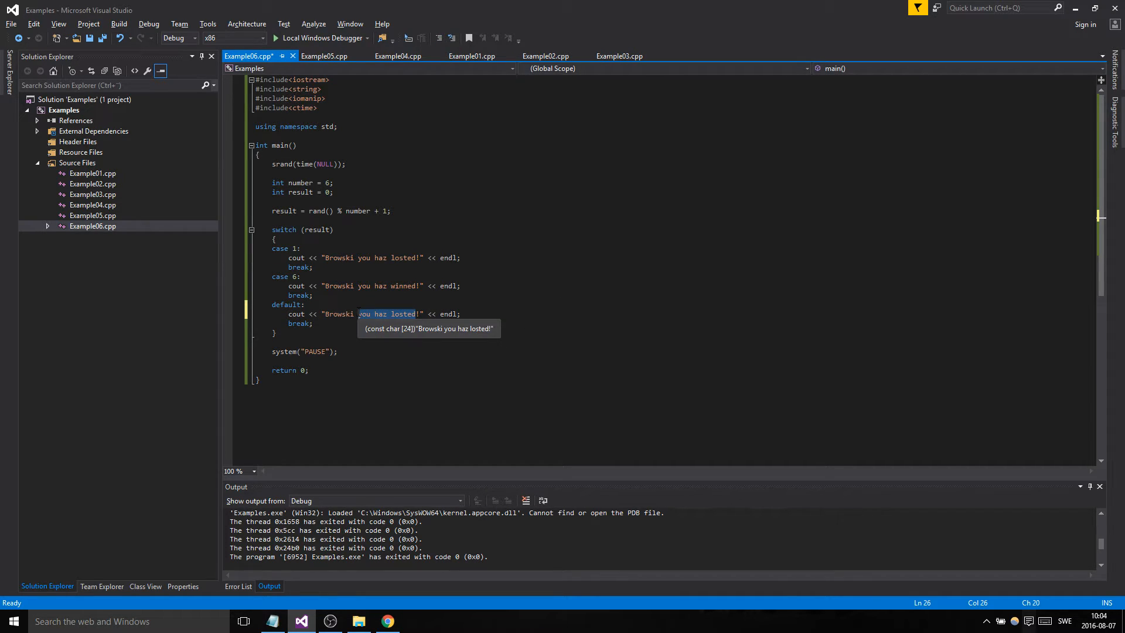
{"action": "type", "text": "what you!"}
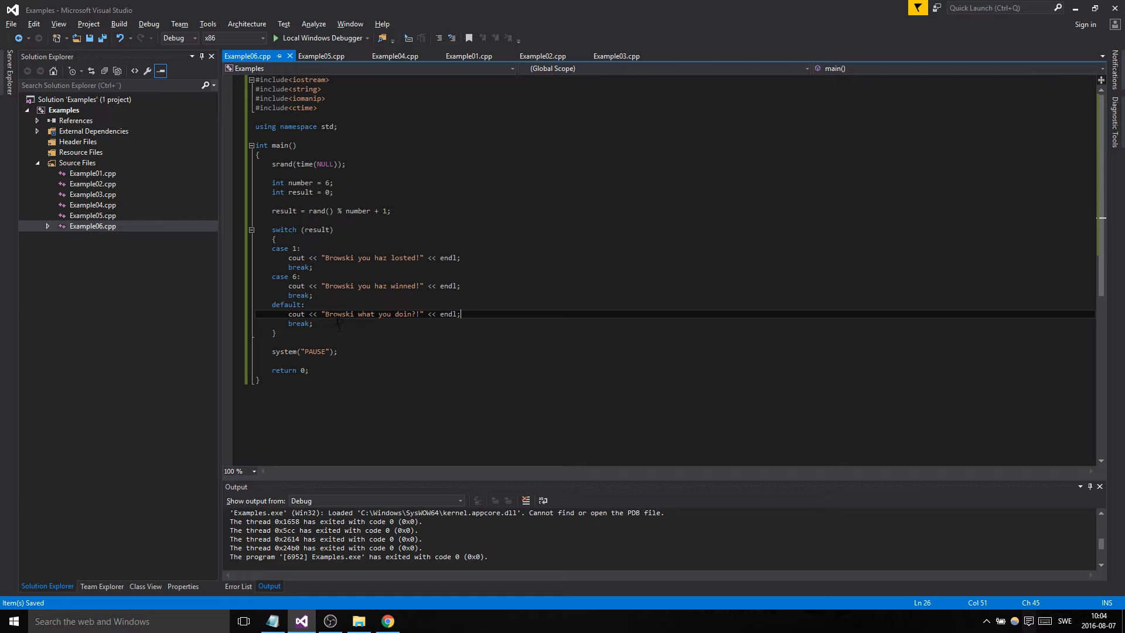
{"action": "left_click", "coordinate": [303, 304]}
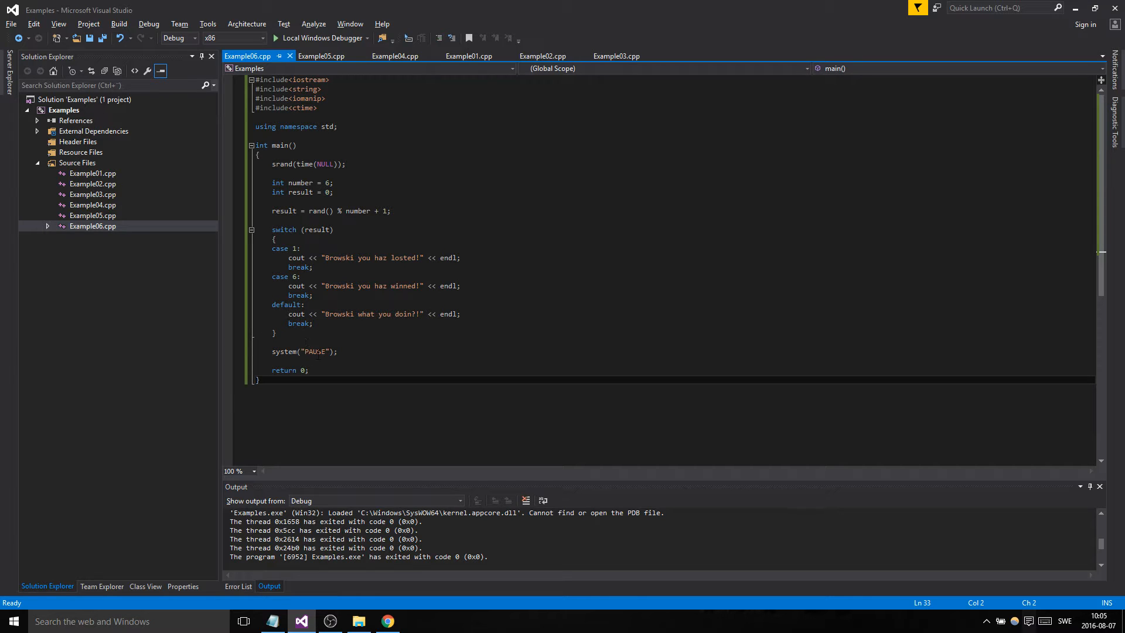
Add cout << "Result: " << result << endl; after the switch and start the program
{"action": "key", "text": "enter"}
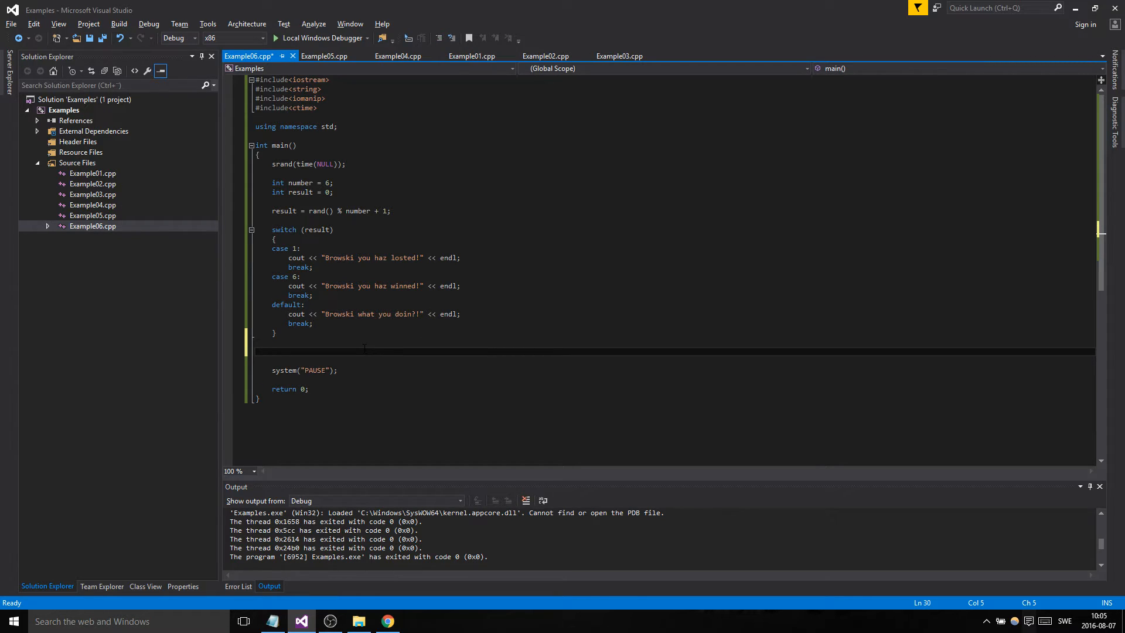
{"action": "type", "text": "std::cout"}
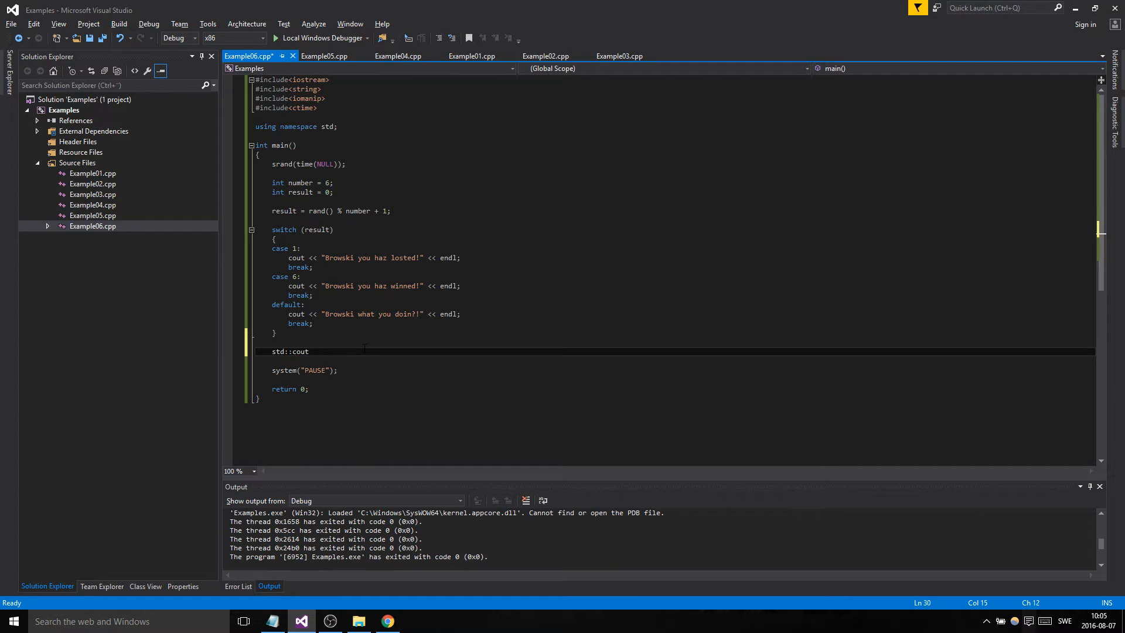
{"action": "type", "text": "cout<<"}
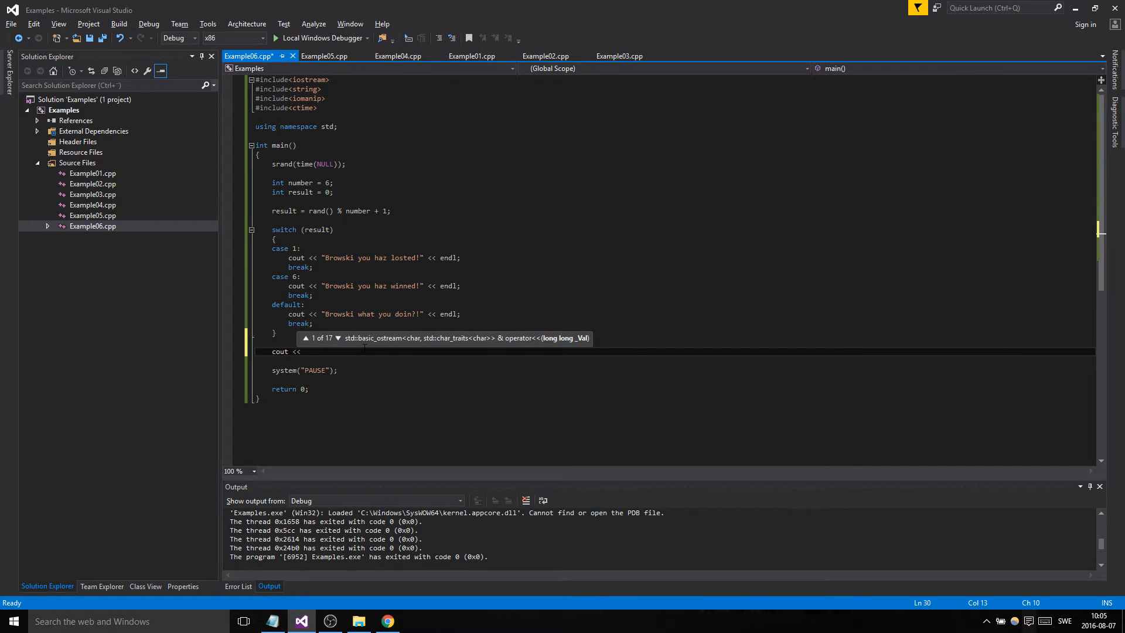
{"action": "type", "text": "\"Result"}
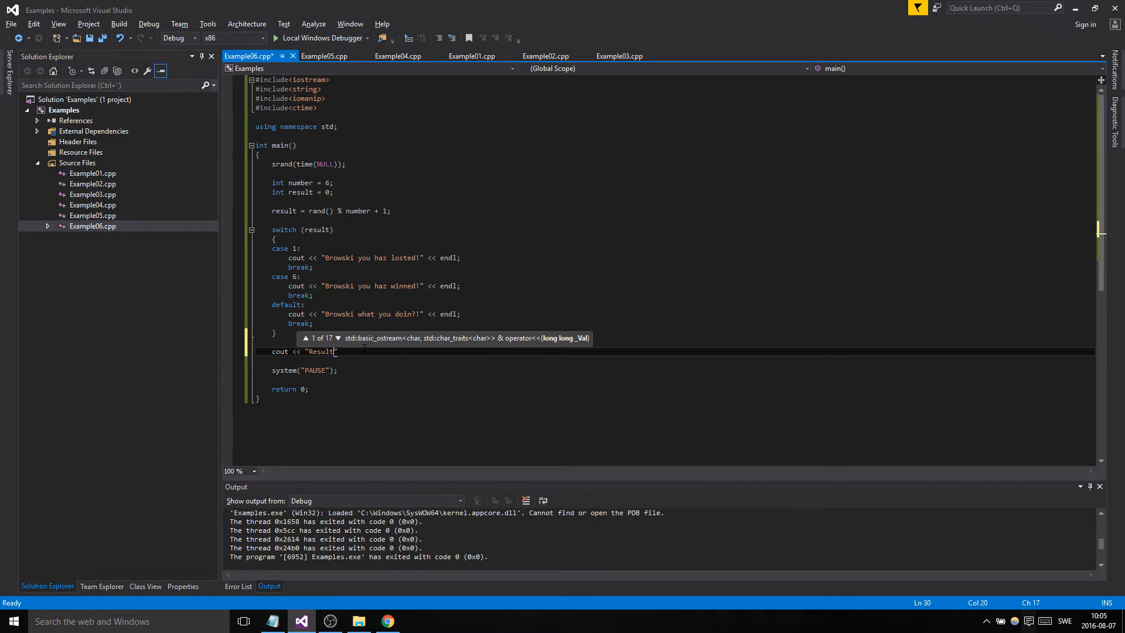
{"action": "type", "text": ": \" << result"}
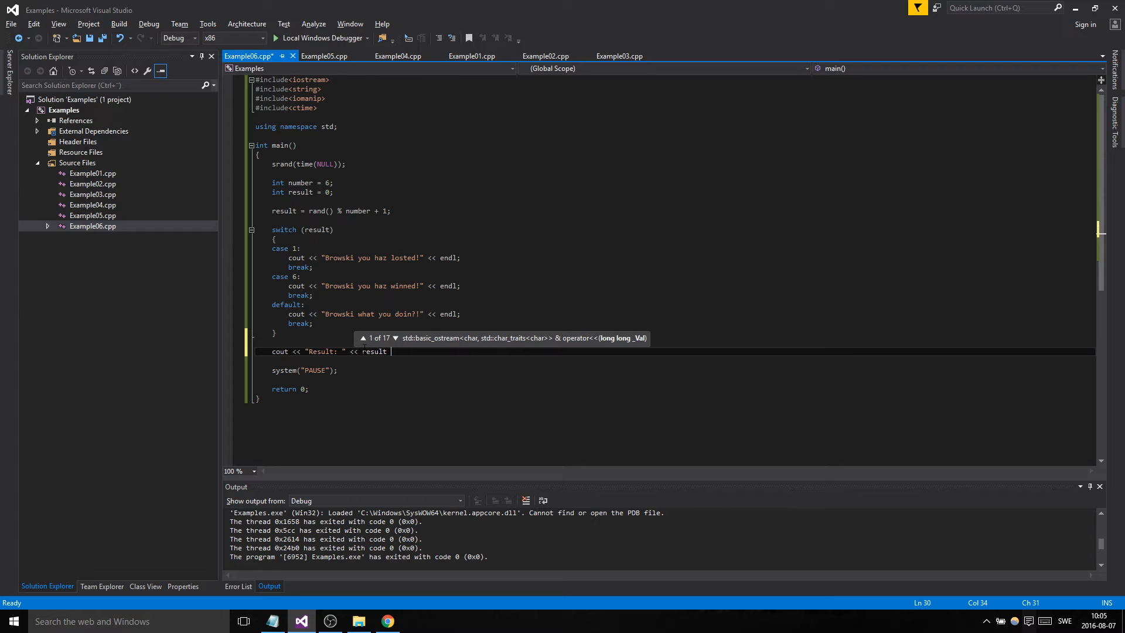
{"action": "type", "text": "endl;"}
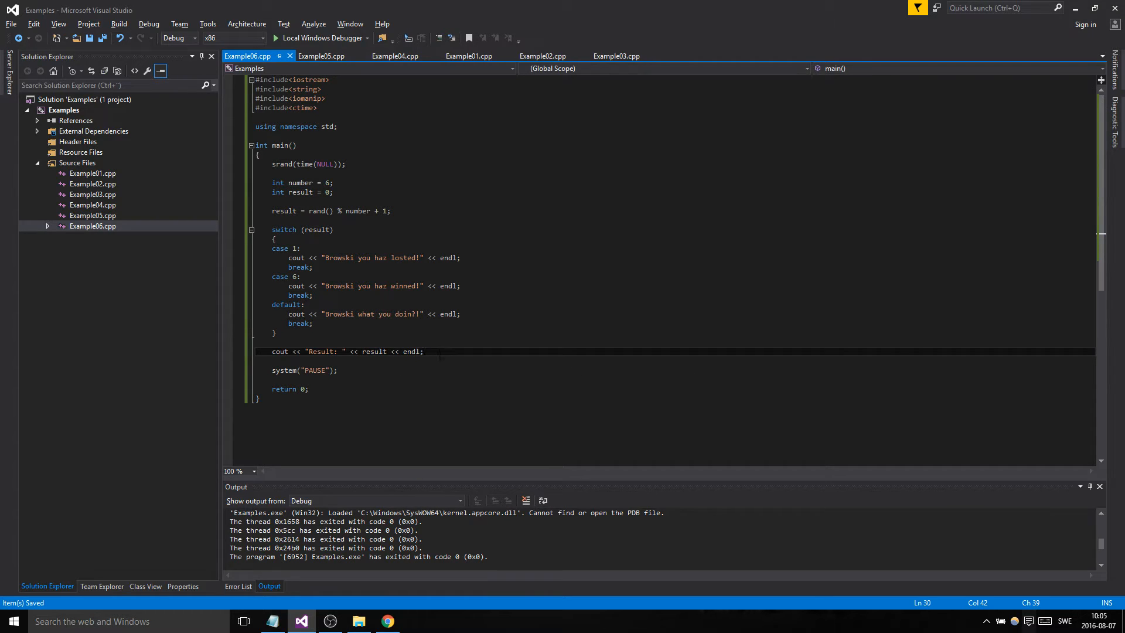
{"action": "left_click", "coordinate": [387, 374]}
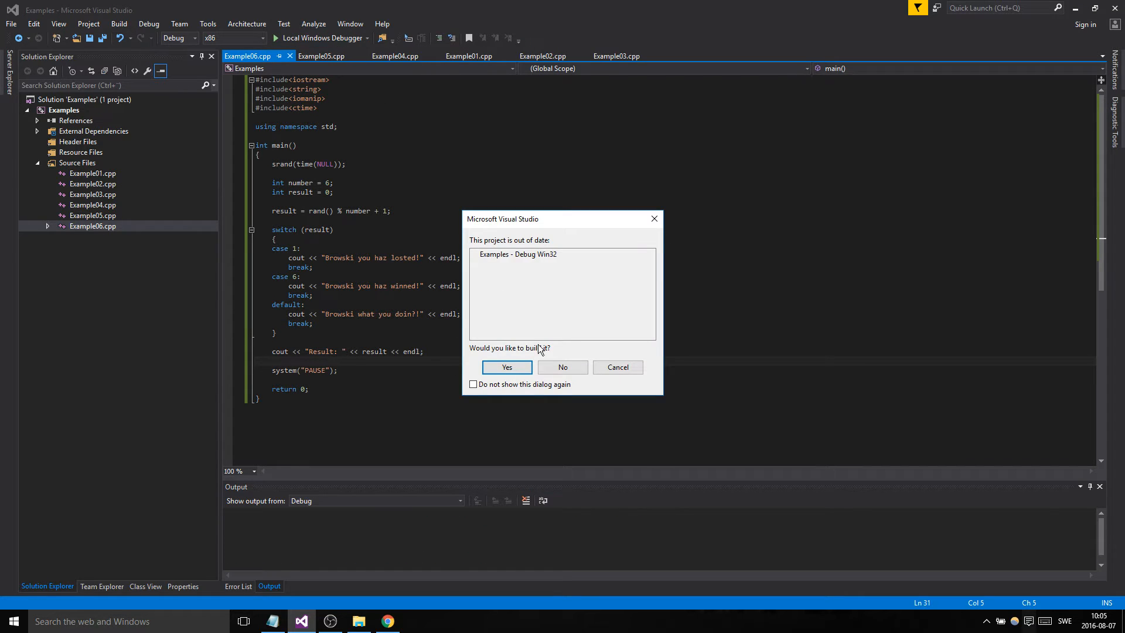
Rebuild and run the dice program repeatedly, seeing Result: 2 and Result: 6, then stop
{"action": "left_click", "coordinate": [506, 366]}
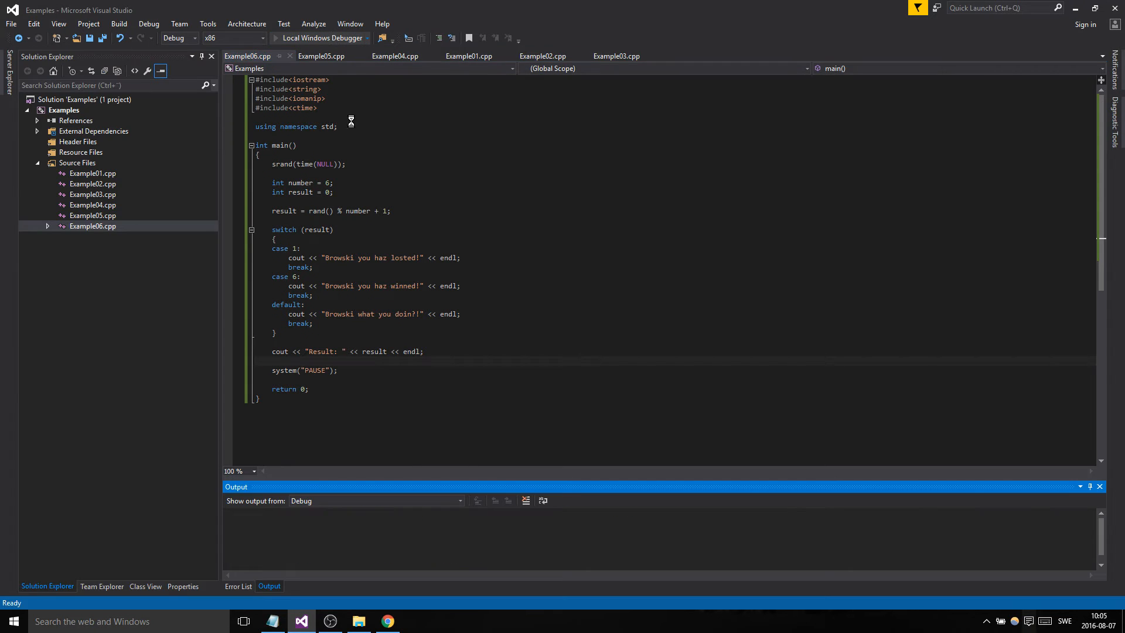
{"action": "left_click", "coordinate": [296, 37]}
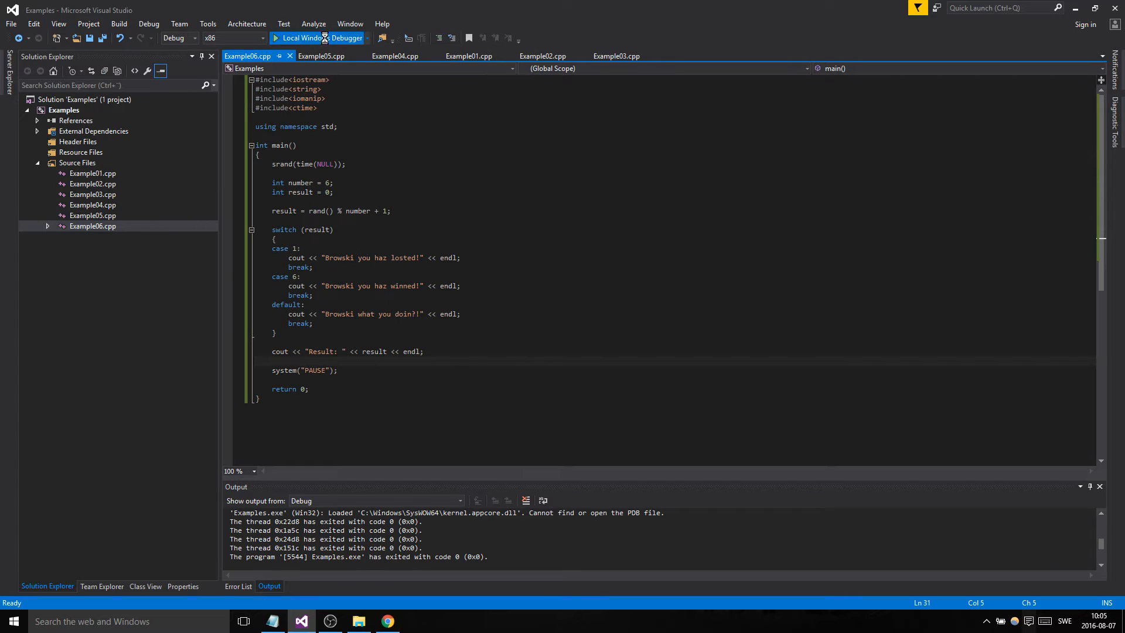
{"action": "left_click", "coordinate": [293, 37]}
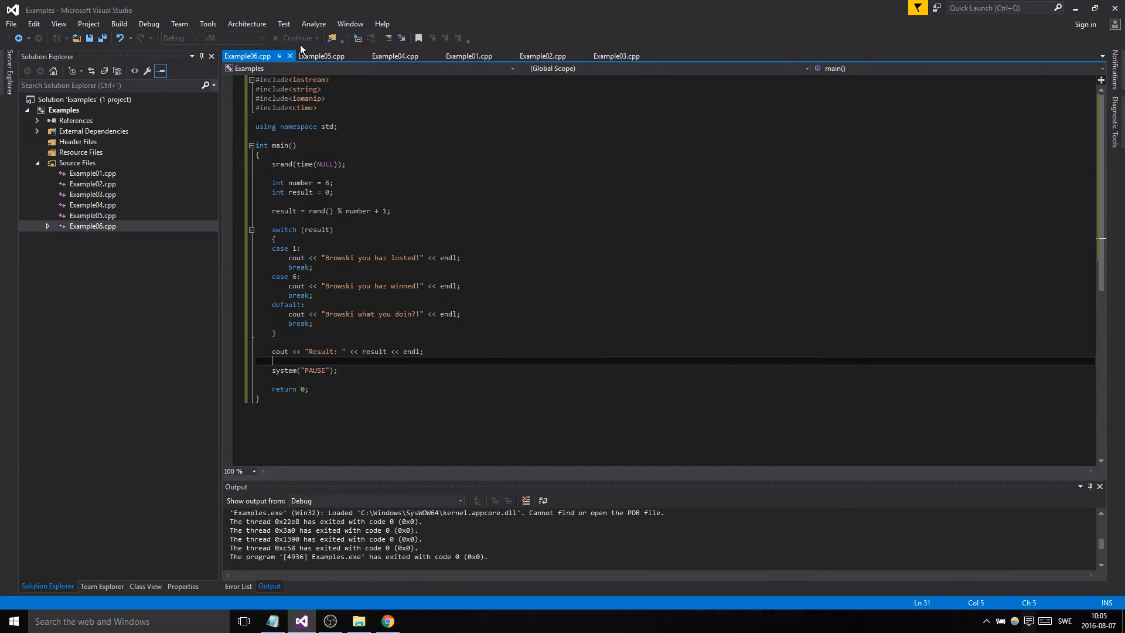
{"action": "left_click", "coordinate": [293, 37]}
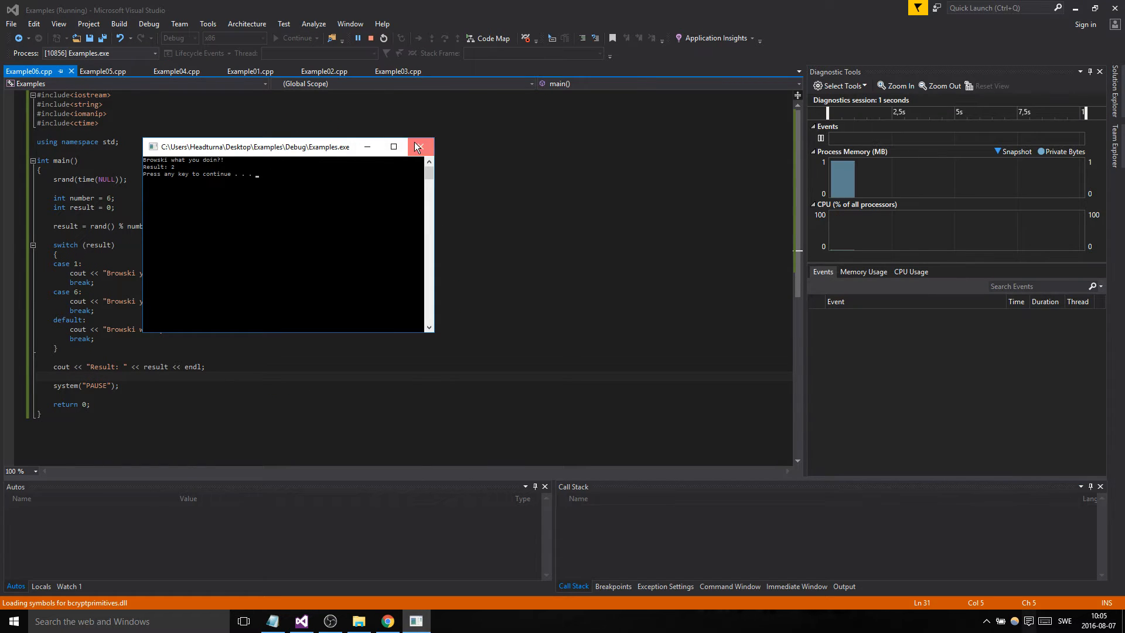
{"action": "left_click", "coordinate": [420, 146]}
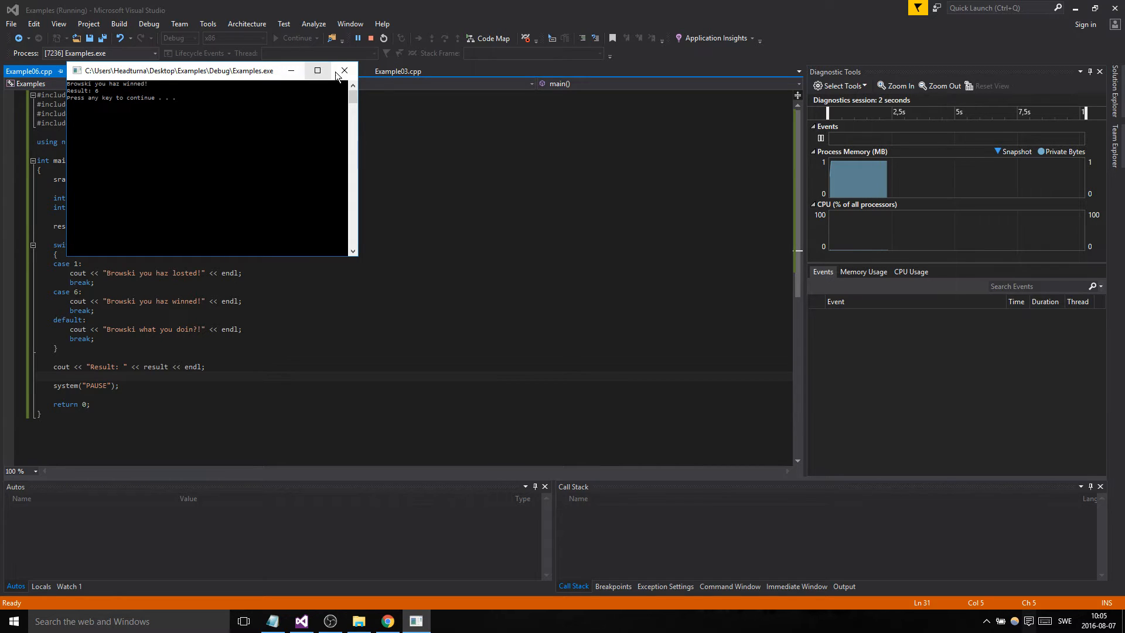
{"action": "mouse_move", "coordinate": [343, 71]}
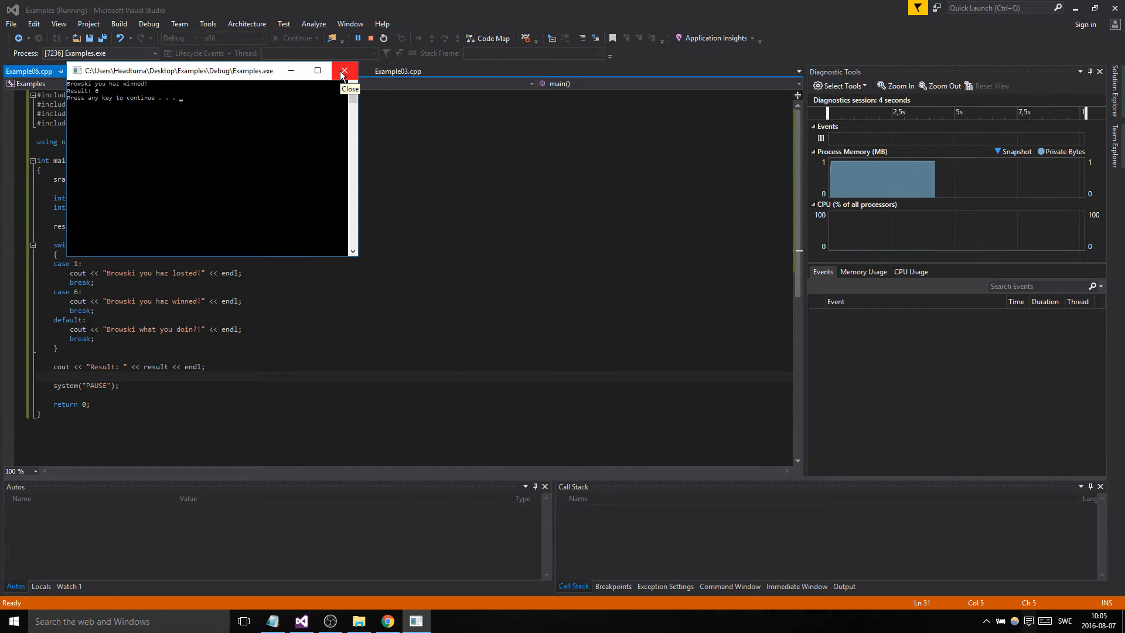
{"action": "left_click", "coordinate": [343, 70]}
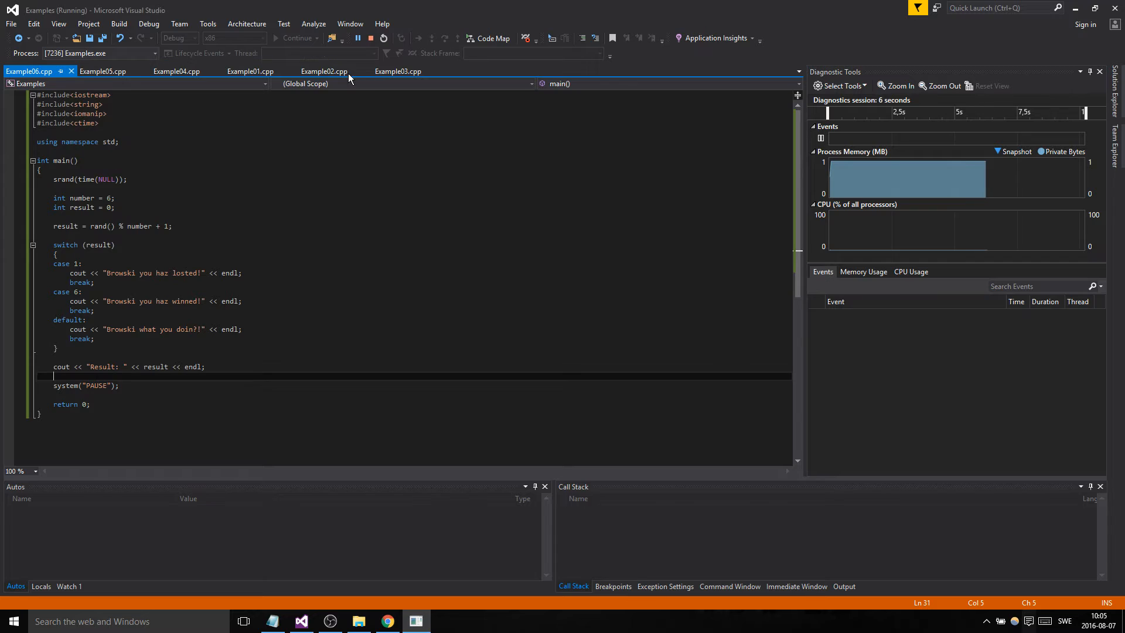
{"action": "left_click", "coordinate": [297, 37]}
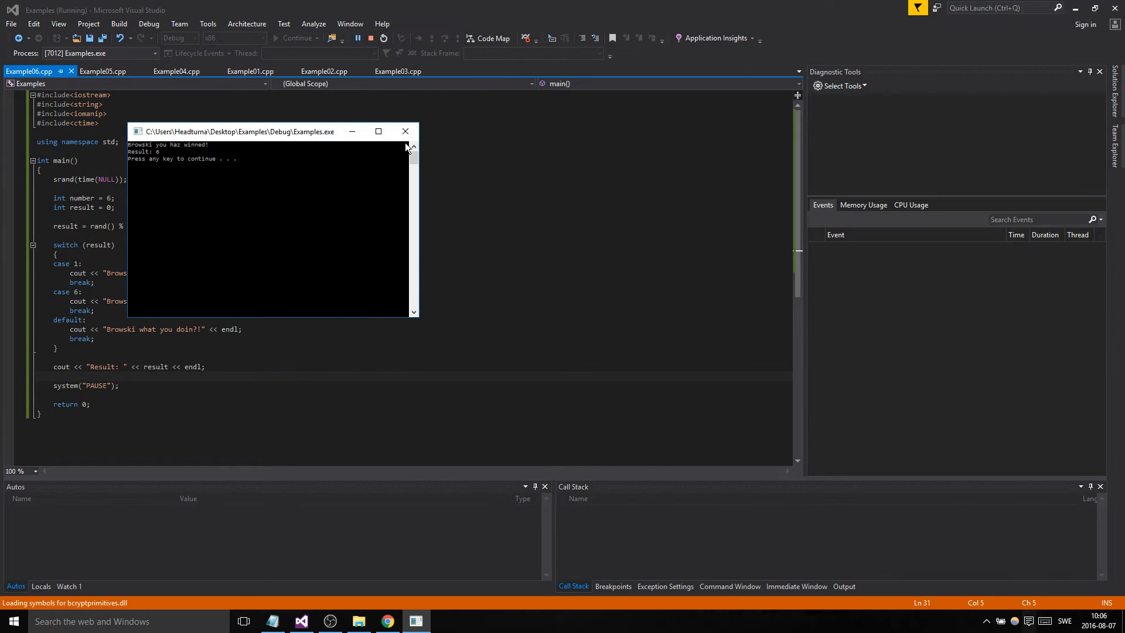
{"action": "left_click_drag", "start_coordinate": [236, 131], "coordinate": [162, 55]}
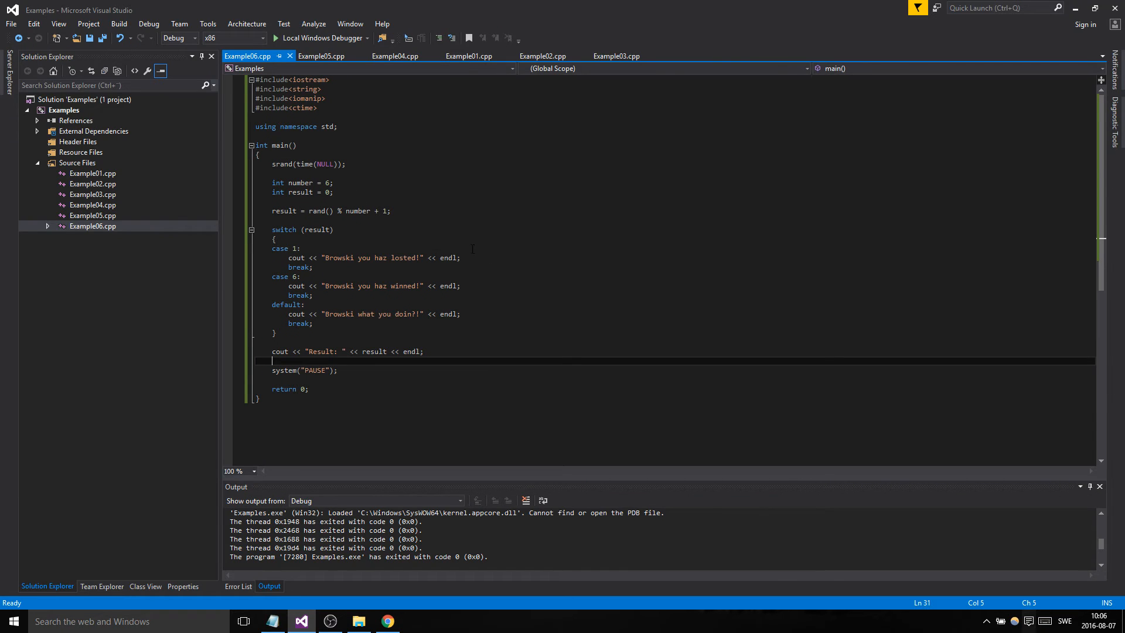
Rewrite the formula as result = rand() % 30 + 1985; and begin a // comment after it
{"action": "left_click", "coordinate": [391, 210]}
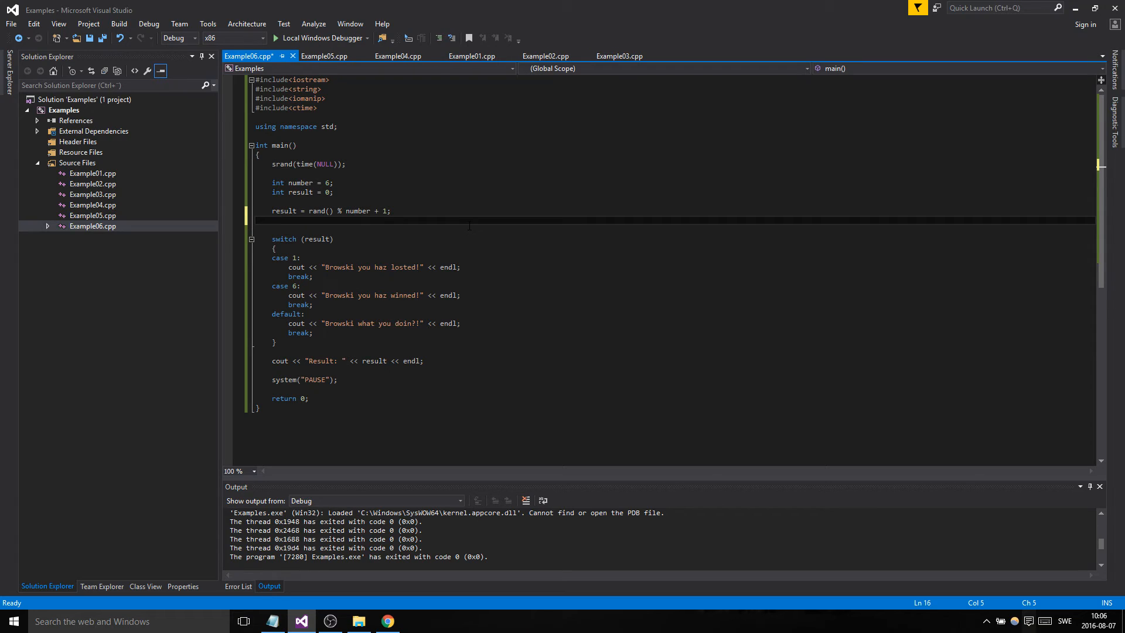
{"action": "left_click", "coordinate": [391, 211]}
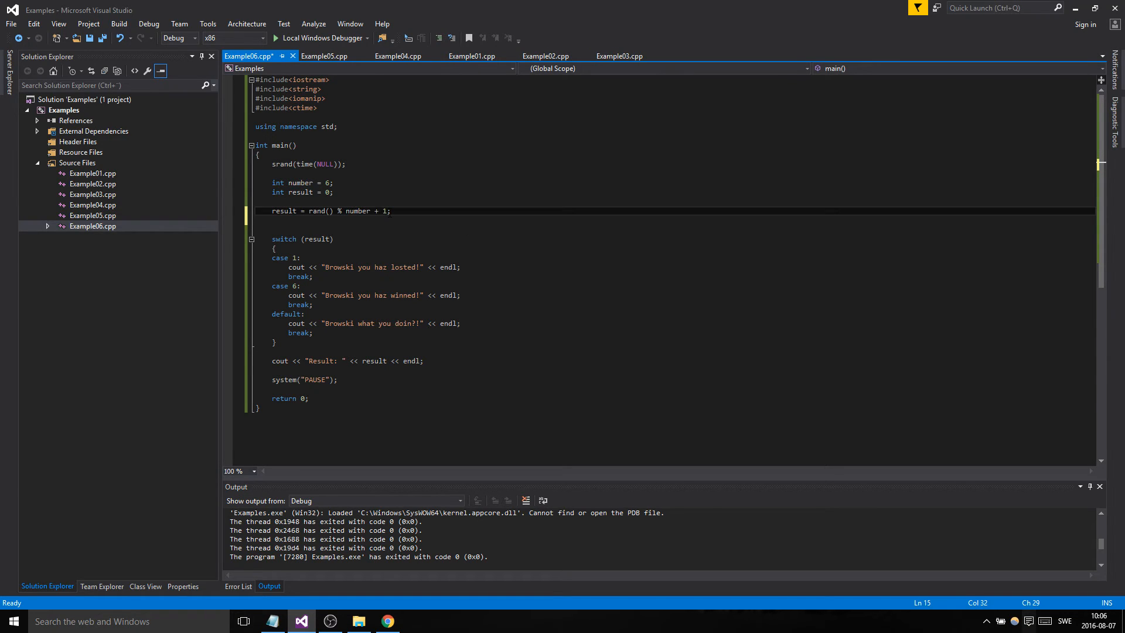
{"action": "double_click", "coordinate": [357, 210]}
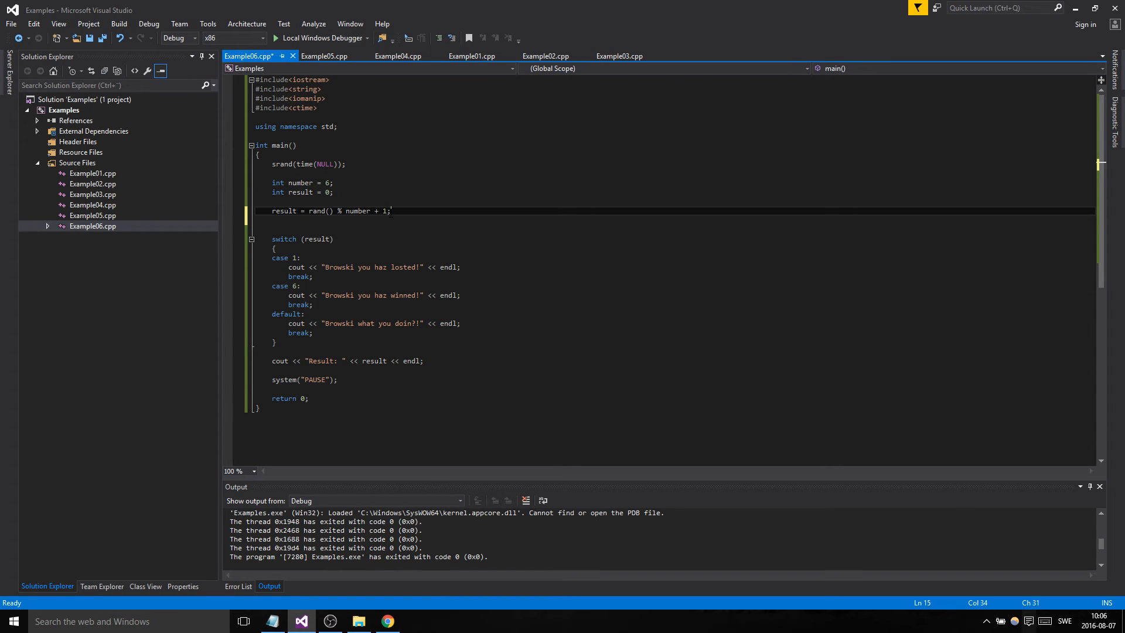
{"action": "key", "text": "Return"}
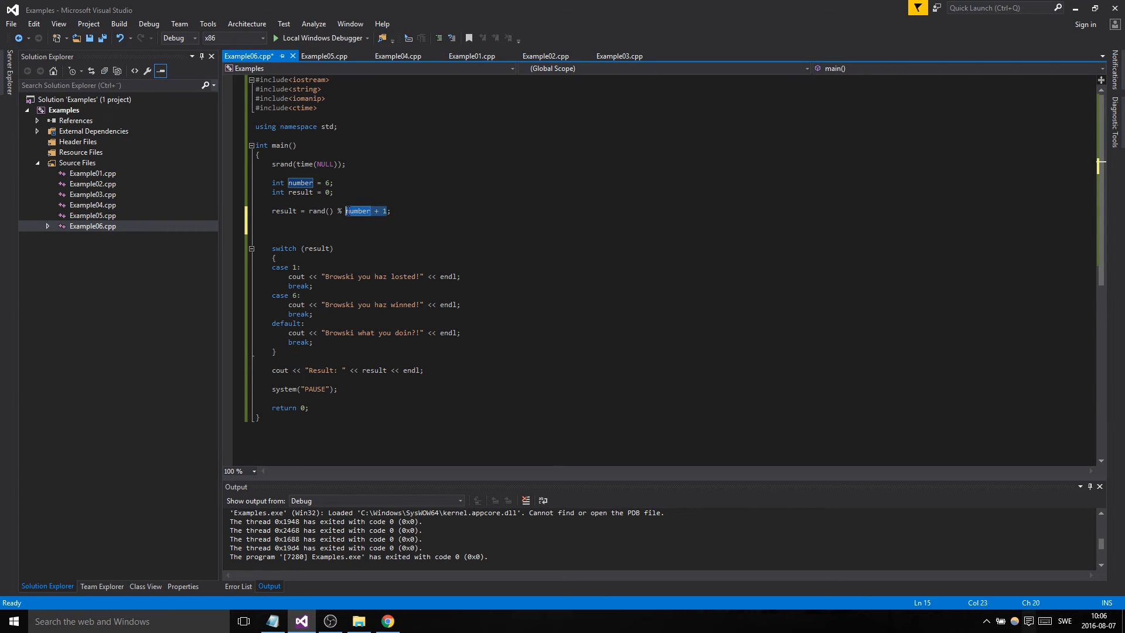
{"action": "type", "text": "30"}
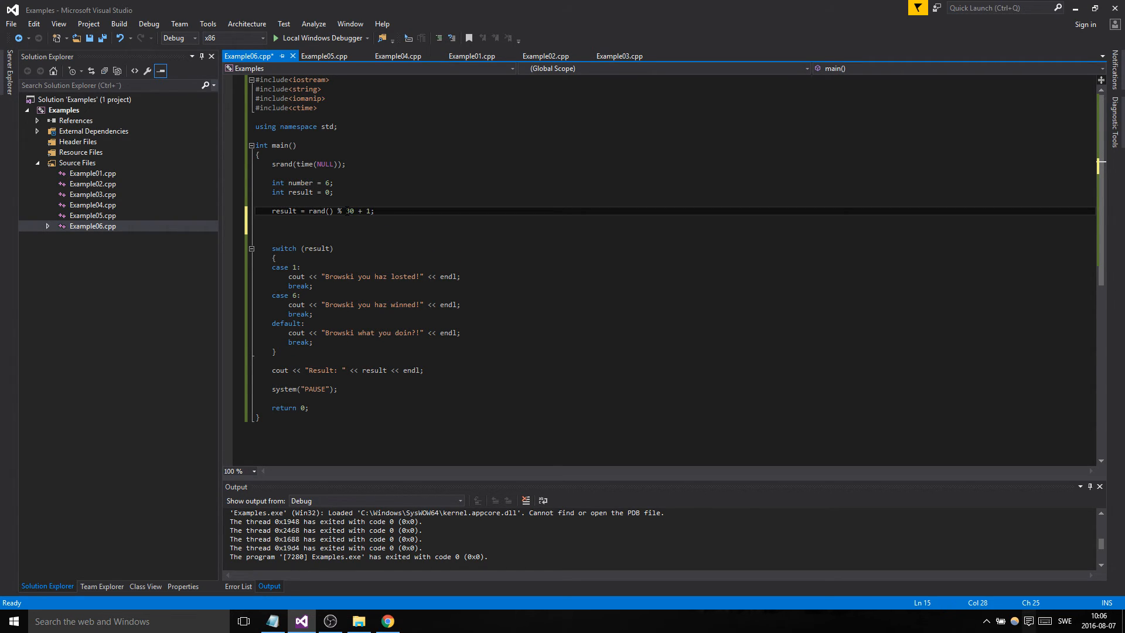
{"action": "type", "text": "985"}
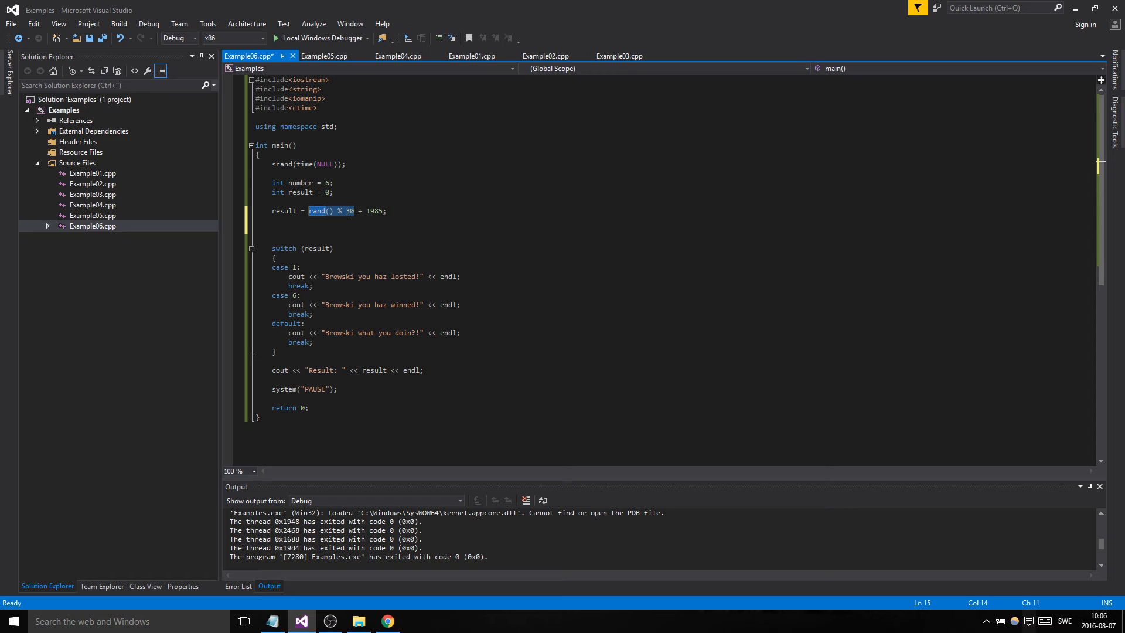
{"action": "type", "text": "3"}
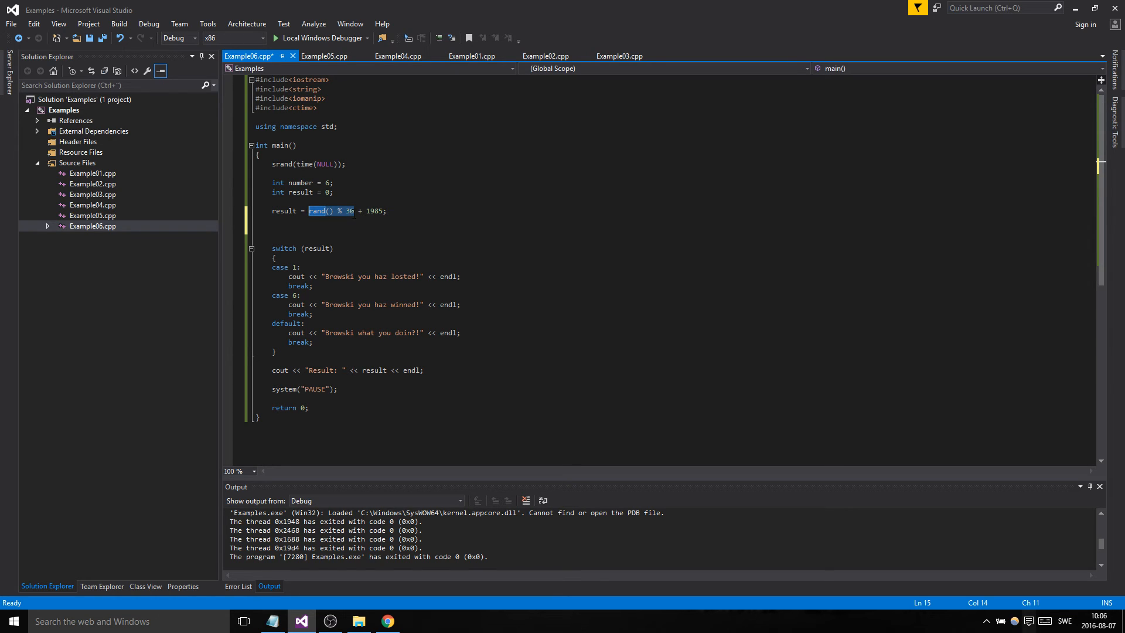
{"action": "double_click", "coordinate": [373, 211]}
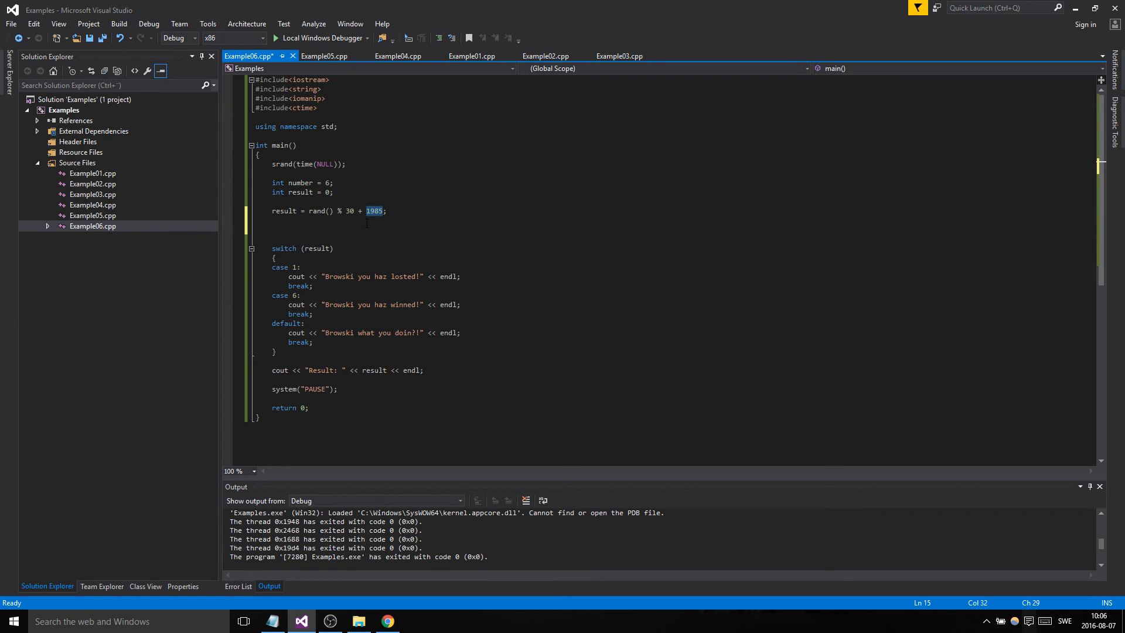
{"action": "left_click", "coordinate": [388, 209]}
{"action": "type", "text": " //"}
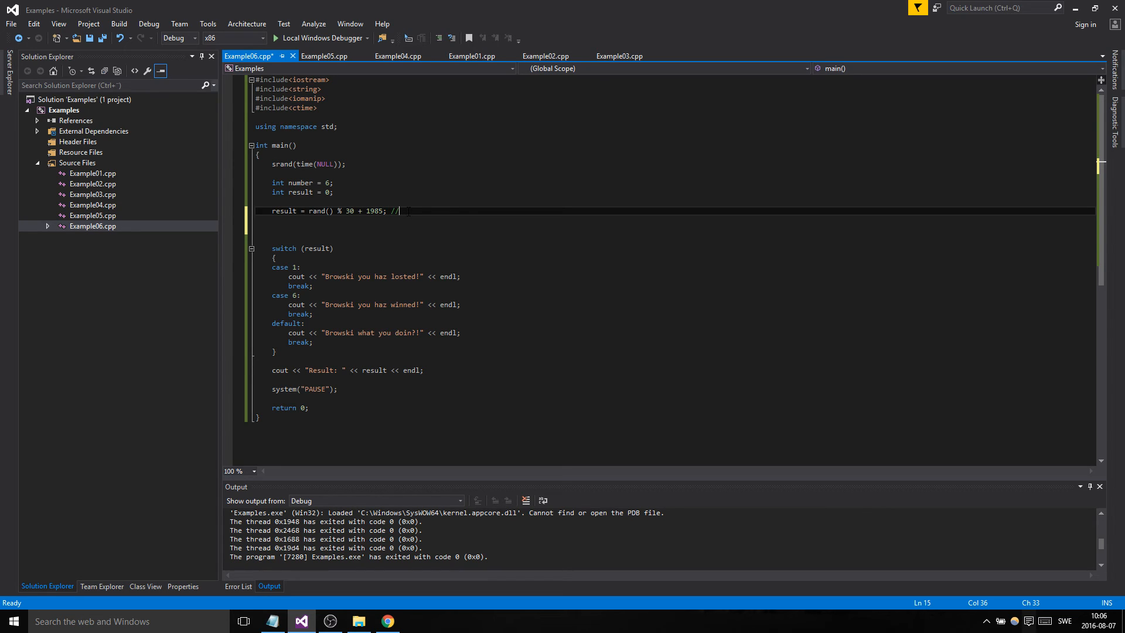
Complete the comment as //1985 - 2014 to note the formula's year range
{"action": "type", "text": "1985 +"}
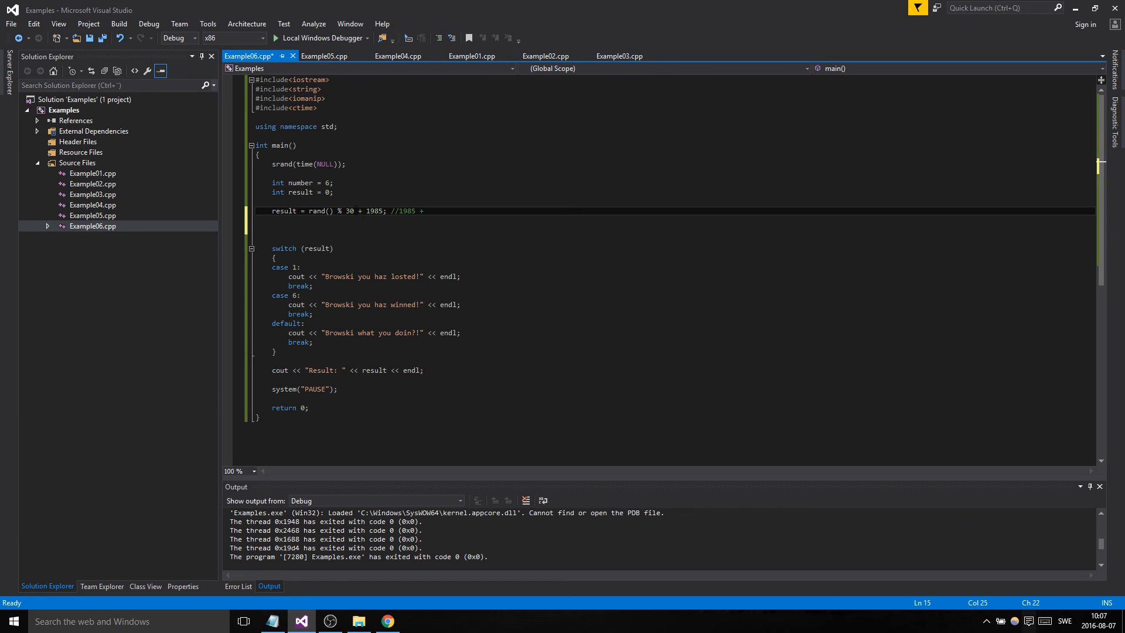
{"action": "left_click_drag", "start_coordinate": [354, 210], "coordinate": [308, 210]}
{"action": "type", "text": "-"}
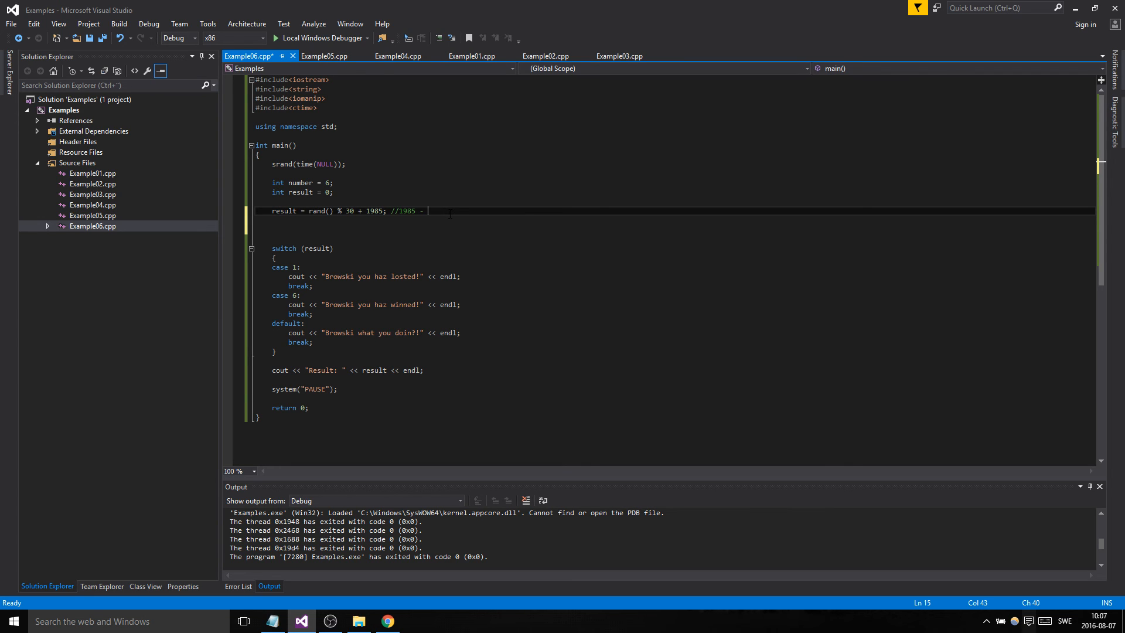
{"action": "type", "text": "10"}
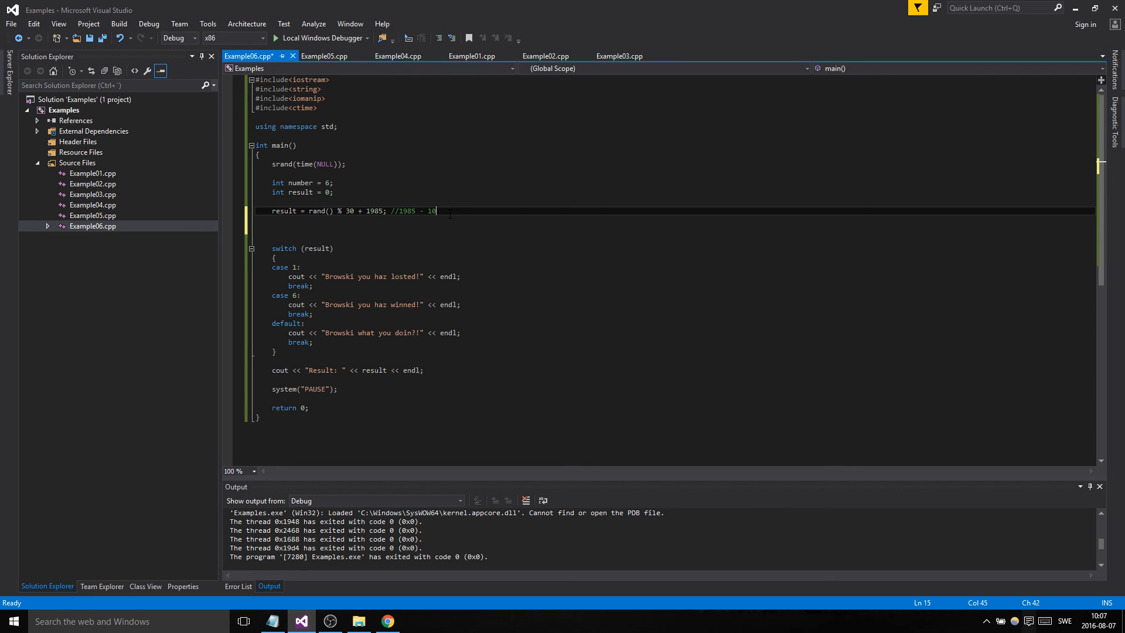
{"action": "type", "text": "1"}
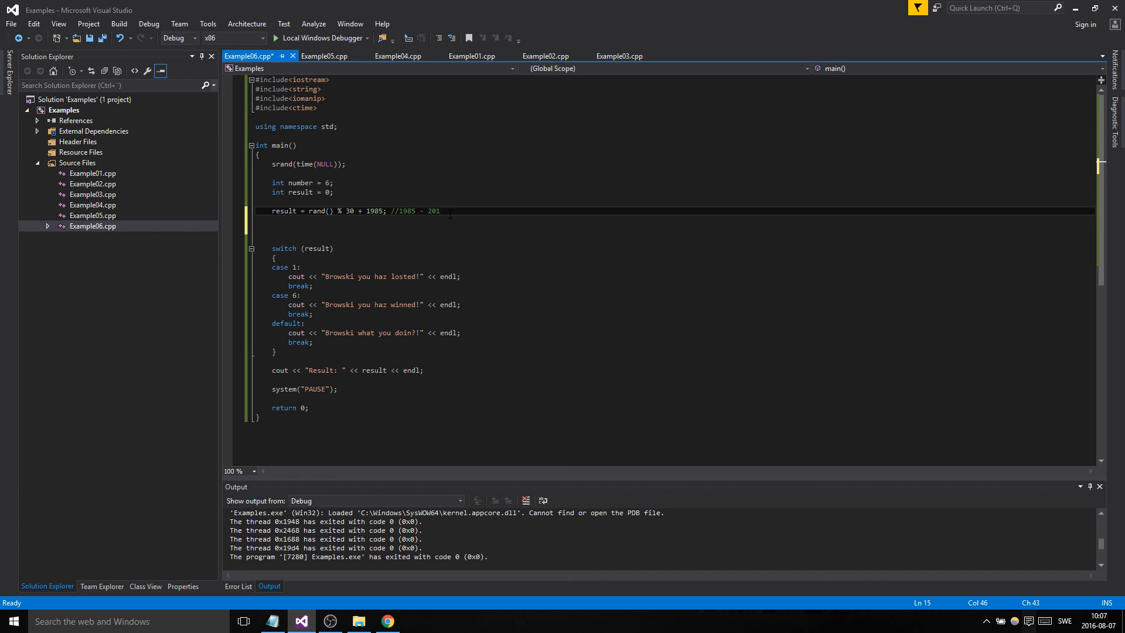
{"action": "type", "text": "4"}
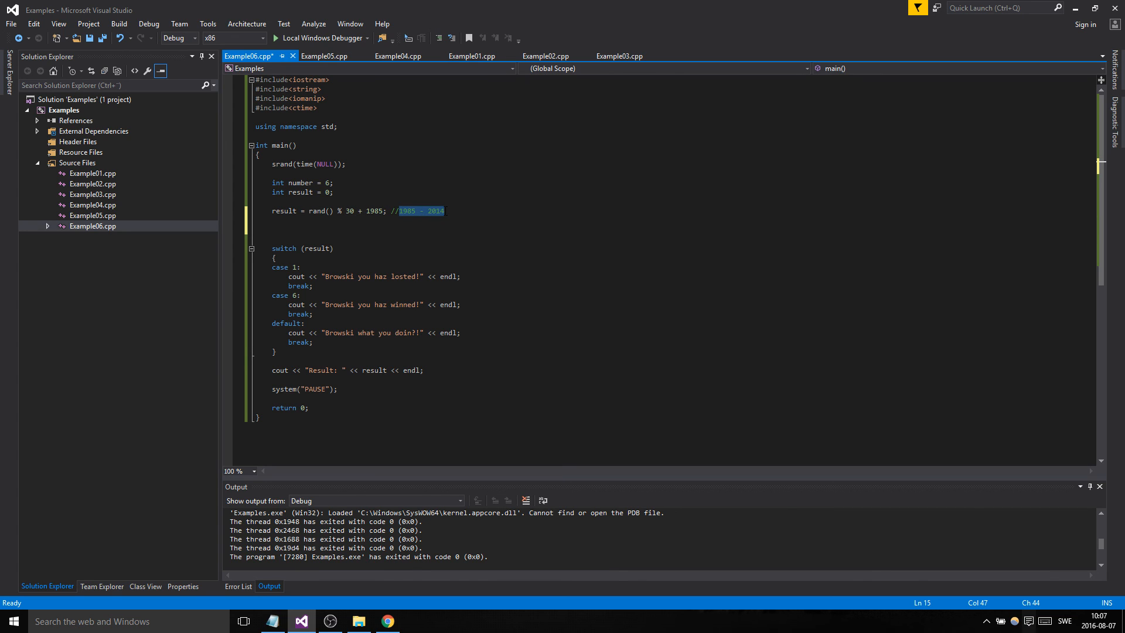
Replace the formula ending and year comment with 'number + 1;' and delete the blank lines below
{"action": "left_click", "coordinate": [452, 211]}
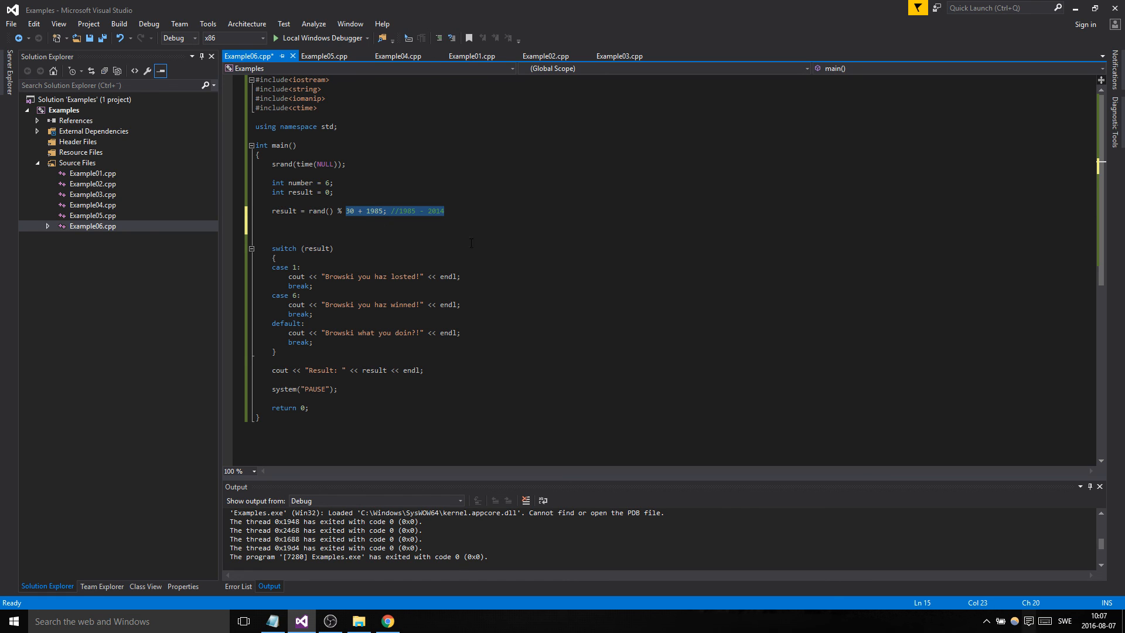
{"action": "key", "text": "Delete"}
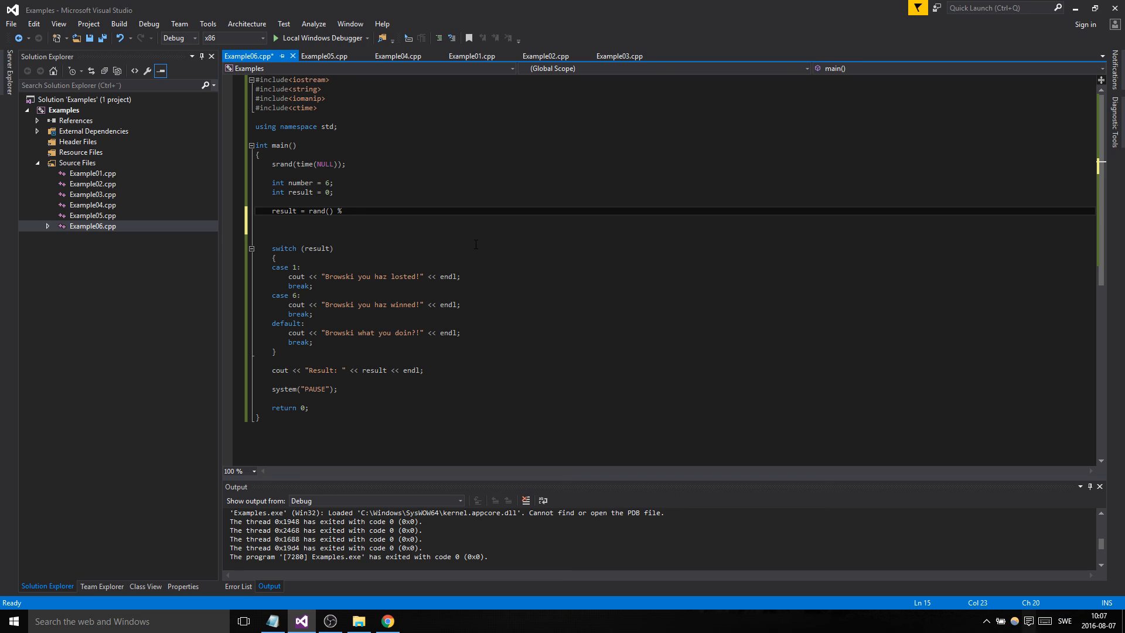
{"action": "type", "text": "number +"}
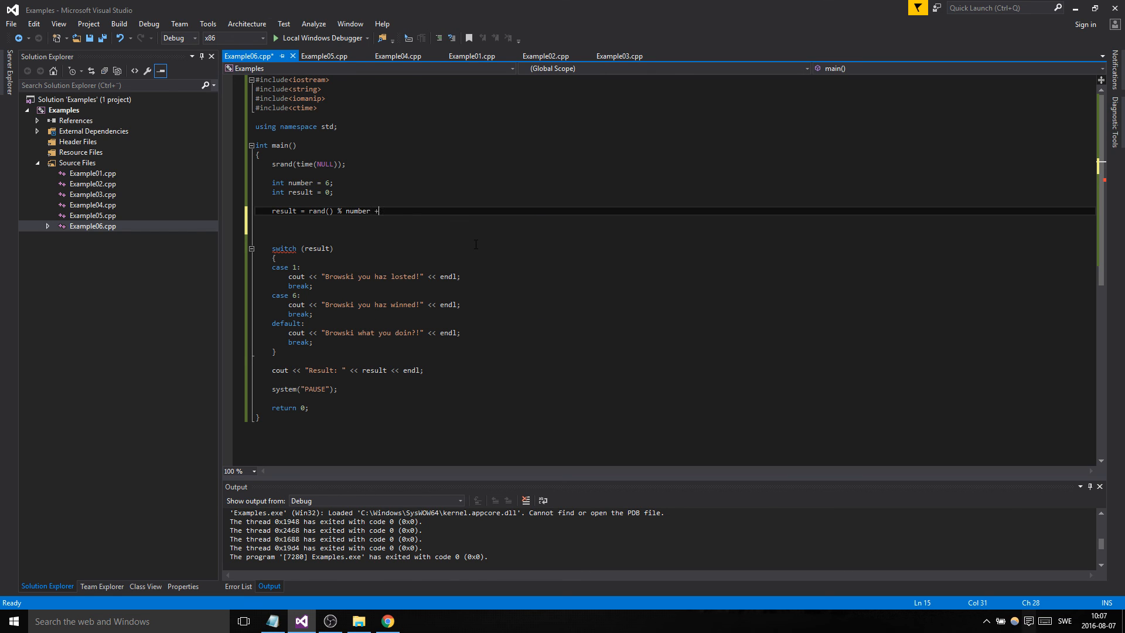
{"action": "type", "text": "1;"}
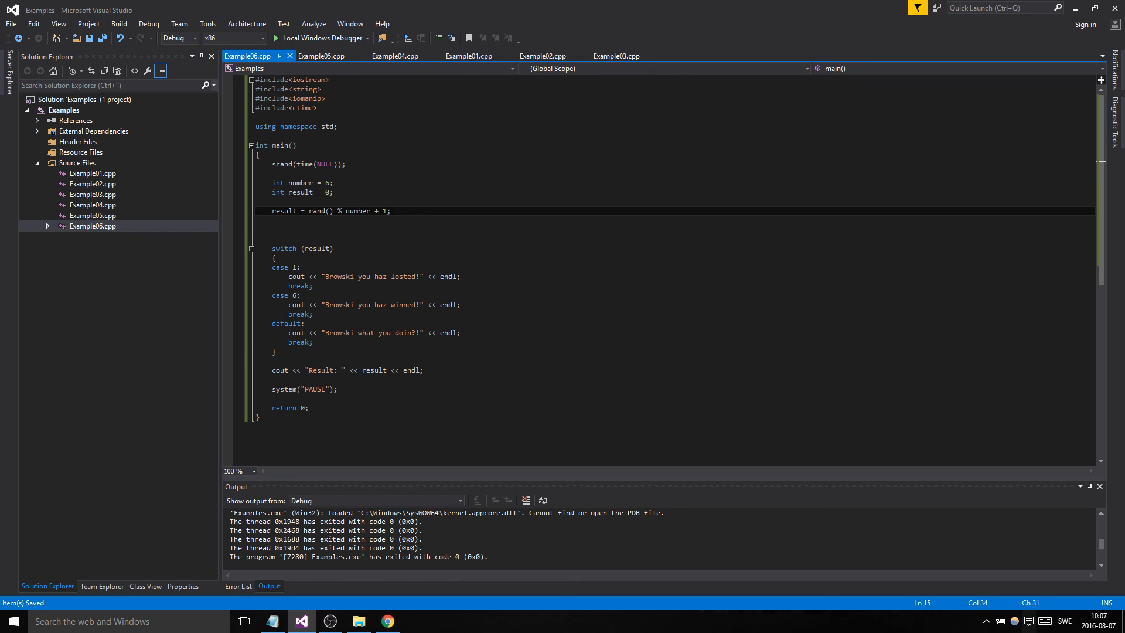
{"action": "key", "text": "Delete"}
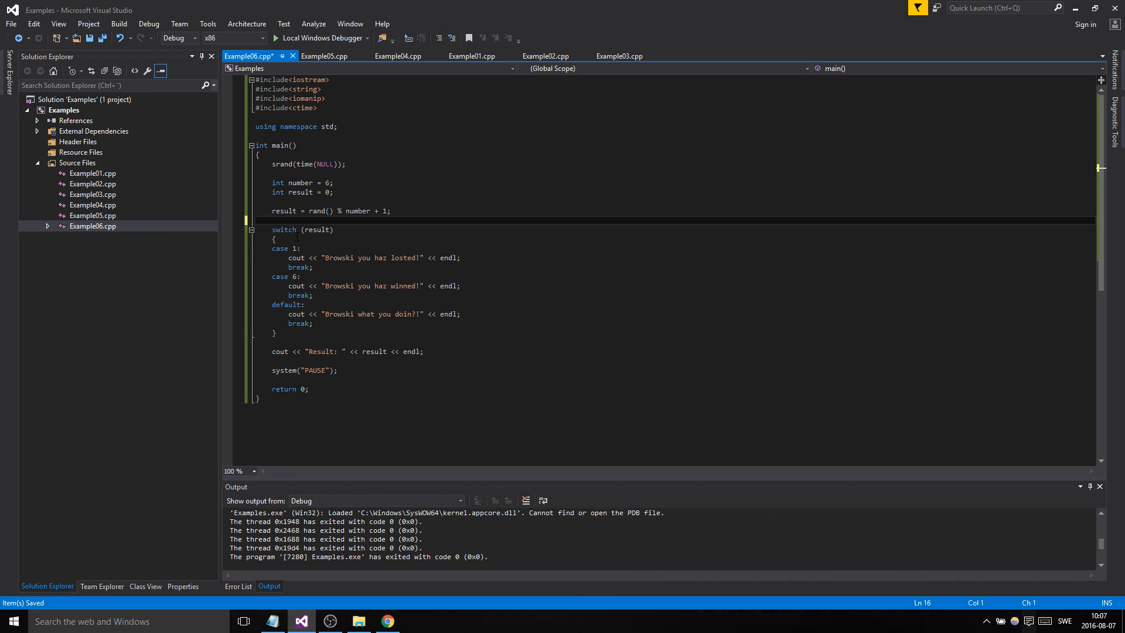
{"action": "mouse_move", "coordinate": [531, 314]}
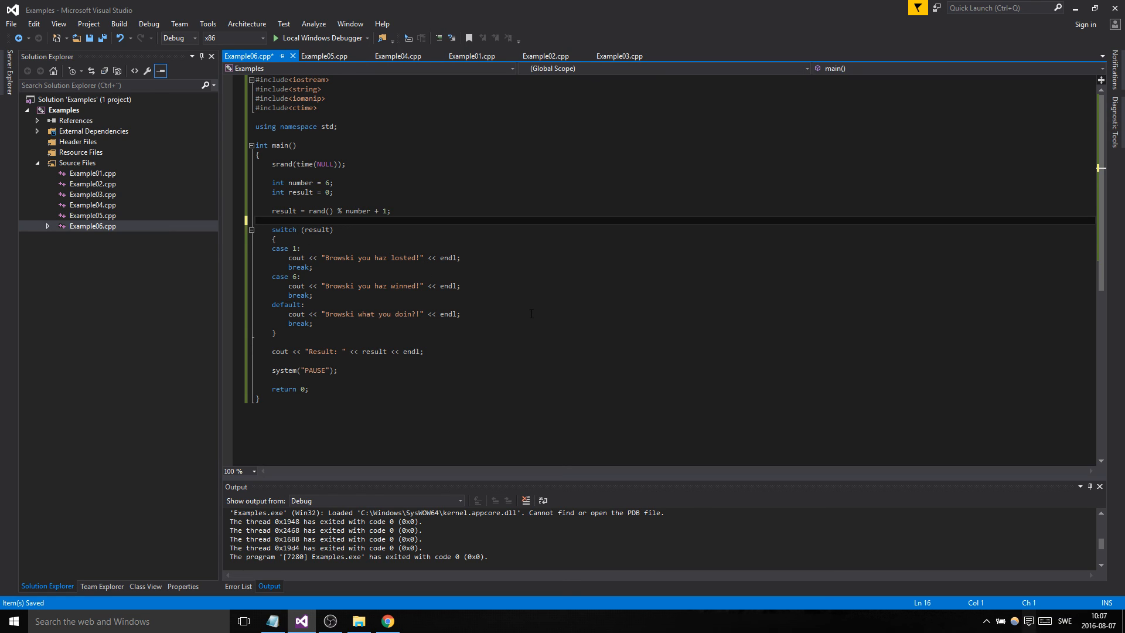